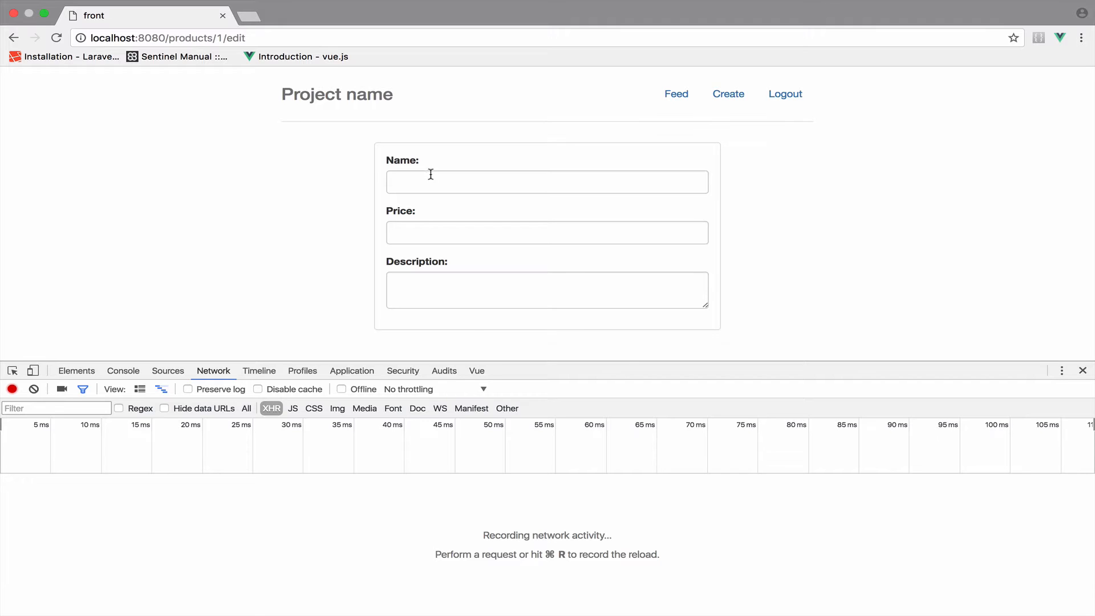
Assign Product::find($id) to $product and return it when count($product) > 0.
click(547, 289)
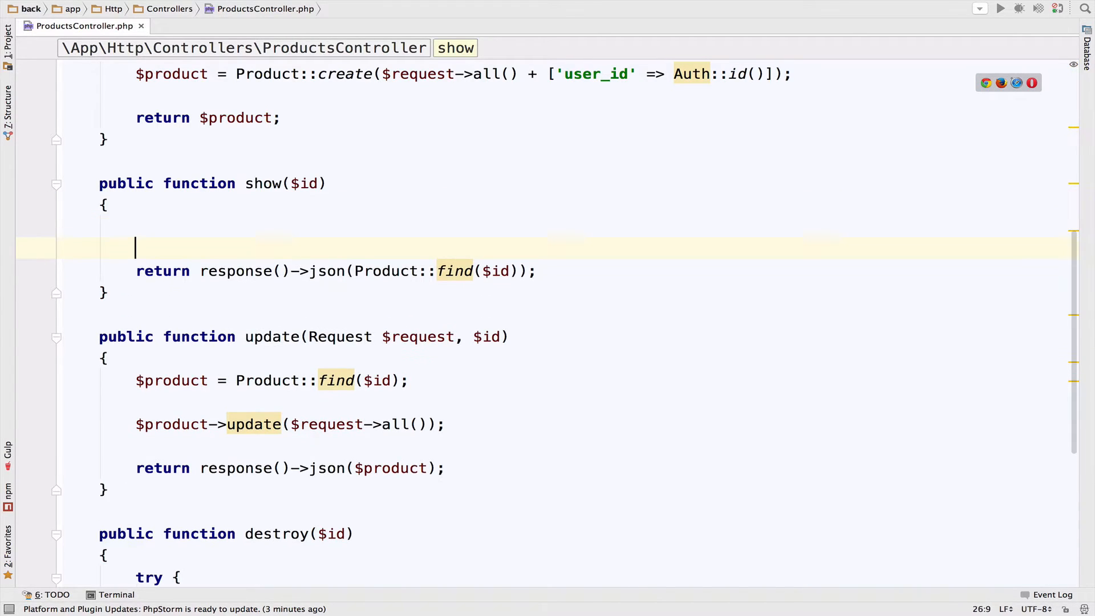
text(#)
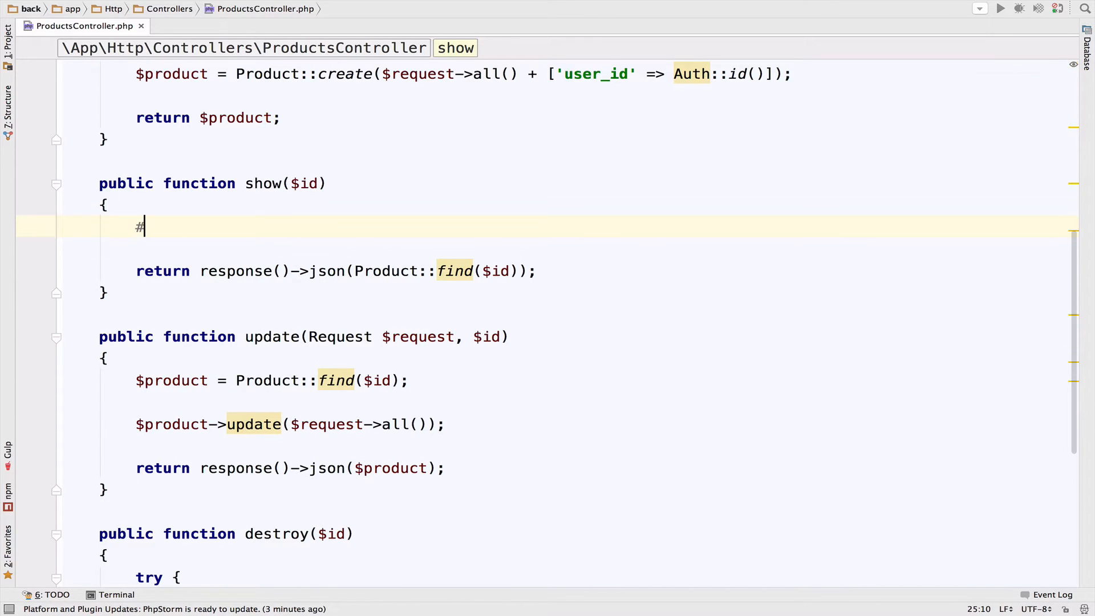
text($product =)
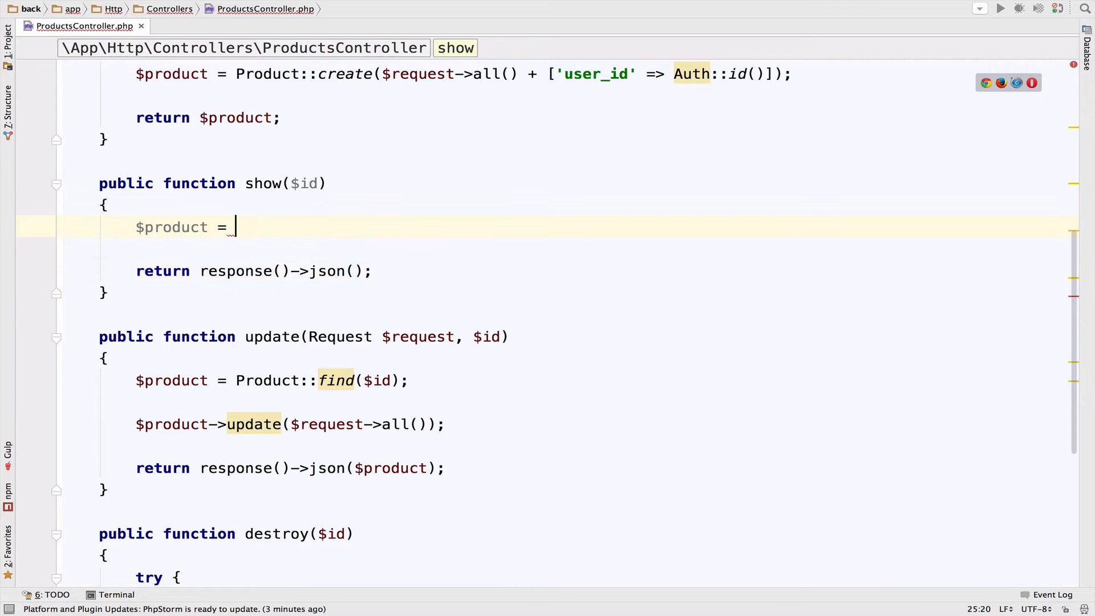
text(Product::find($id);)
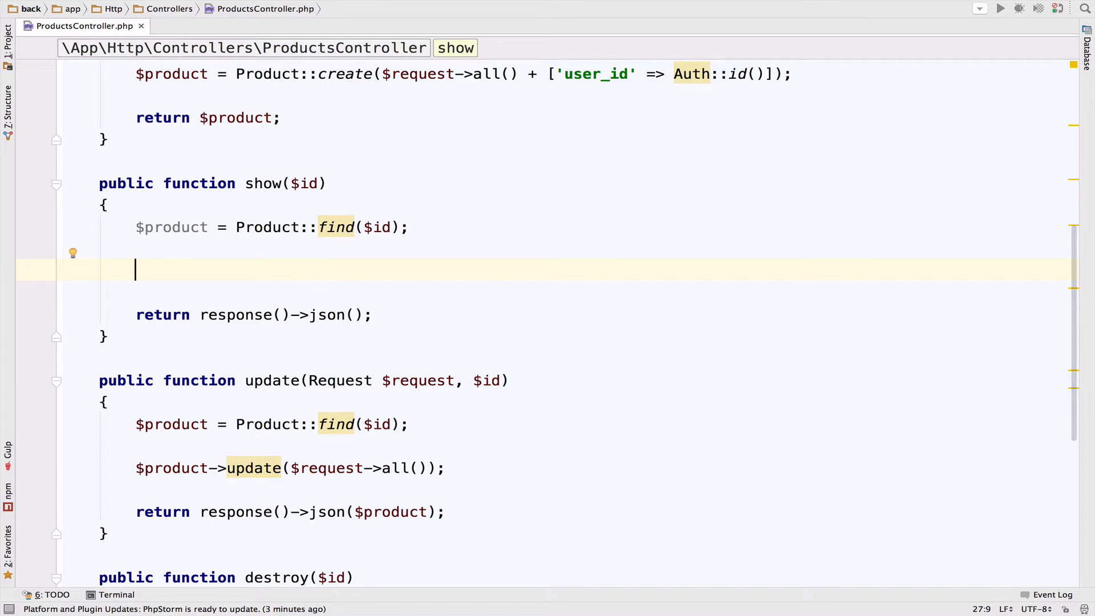
text(if()
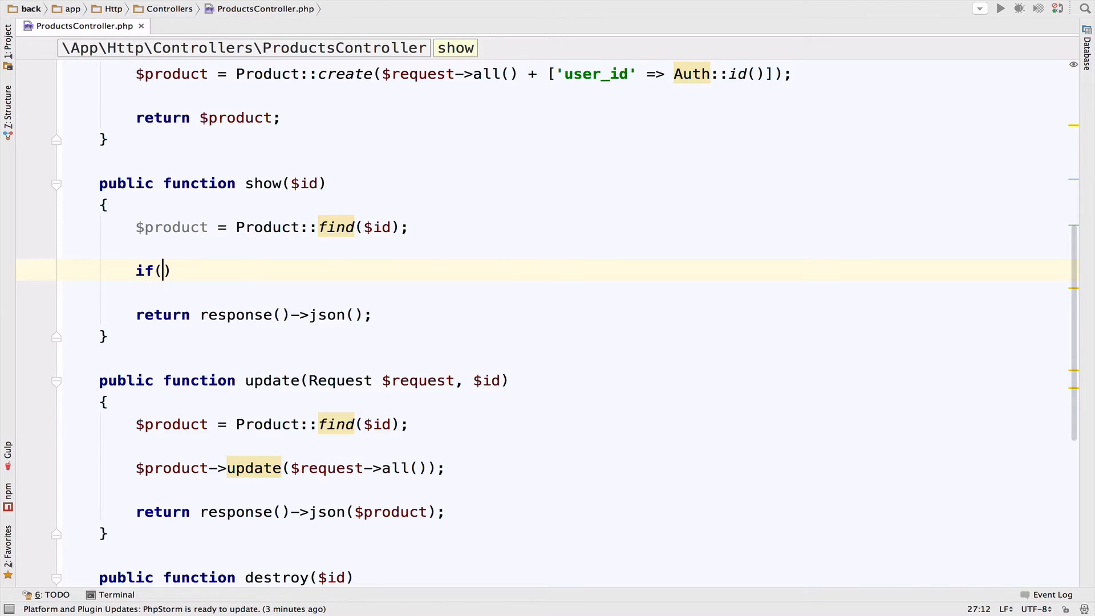
text(count9)
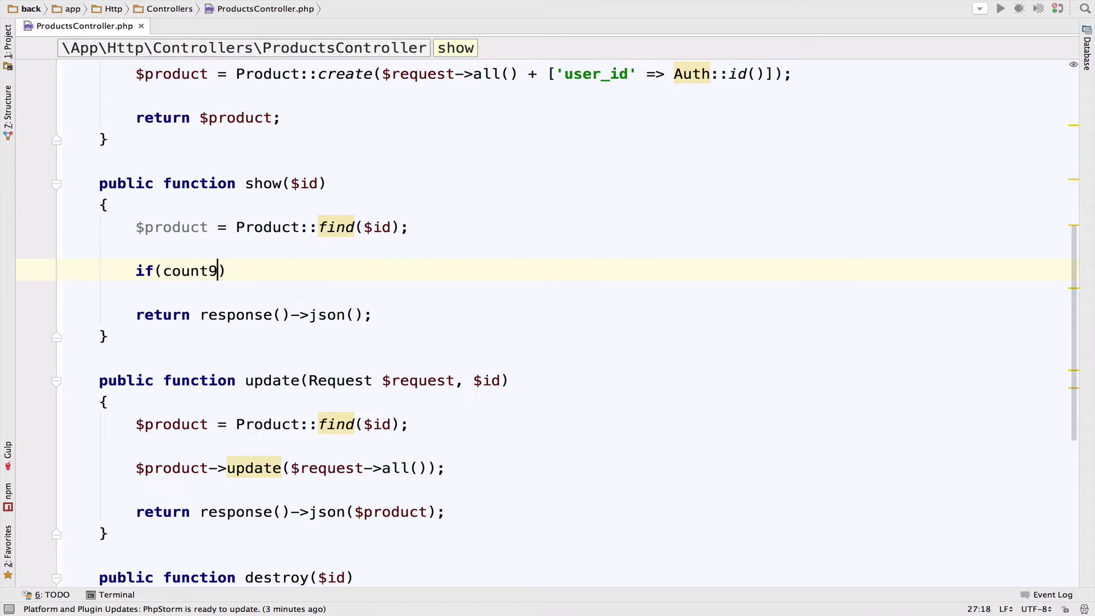
text(($product) > 0)
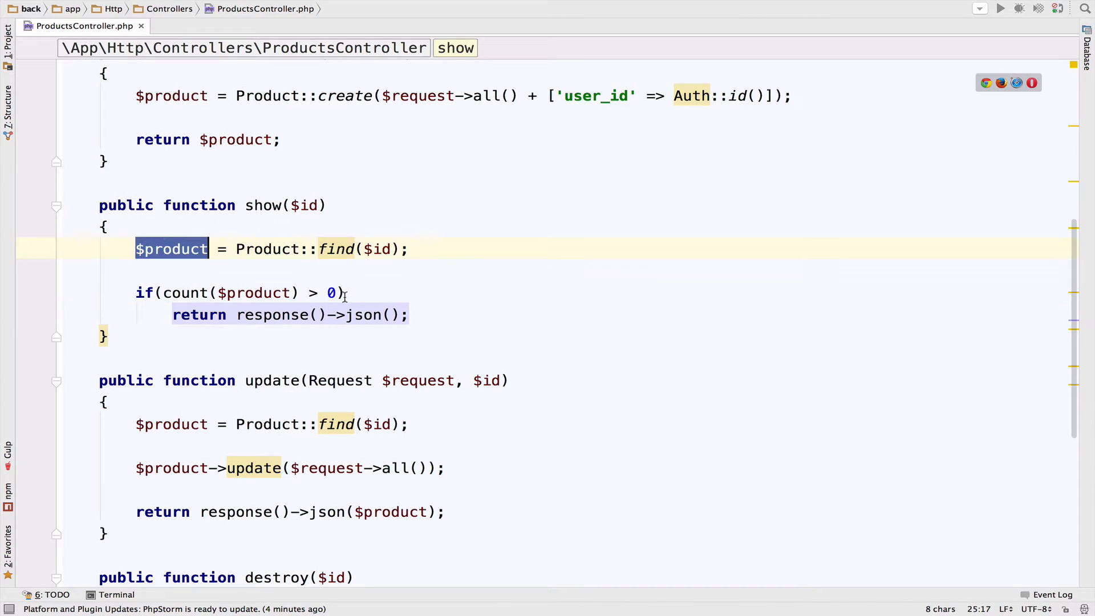
text($product)
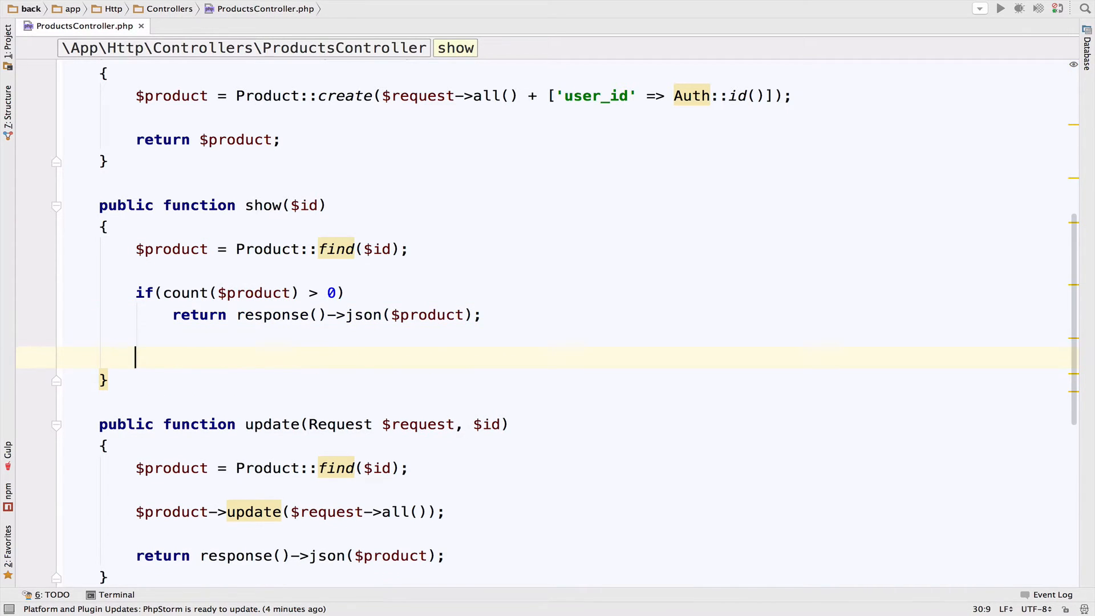
Otherwise return a JSON error ['error' => 'Resource not found!'] with status 404.
text(return)
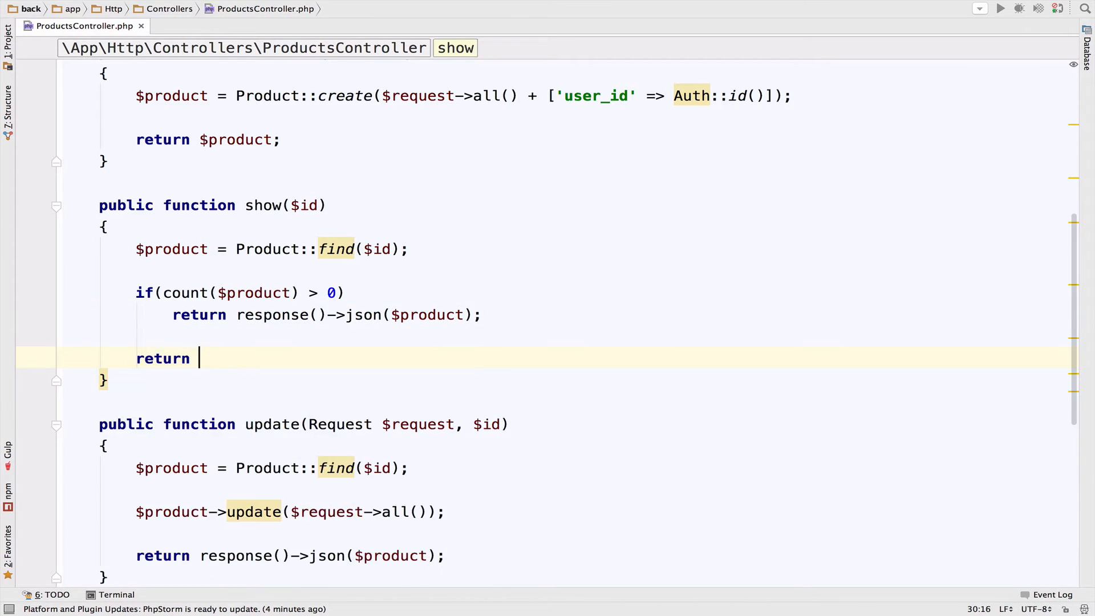
text(response()->json()
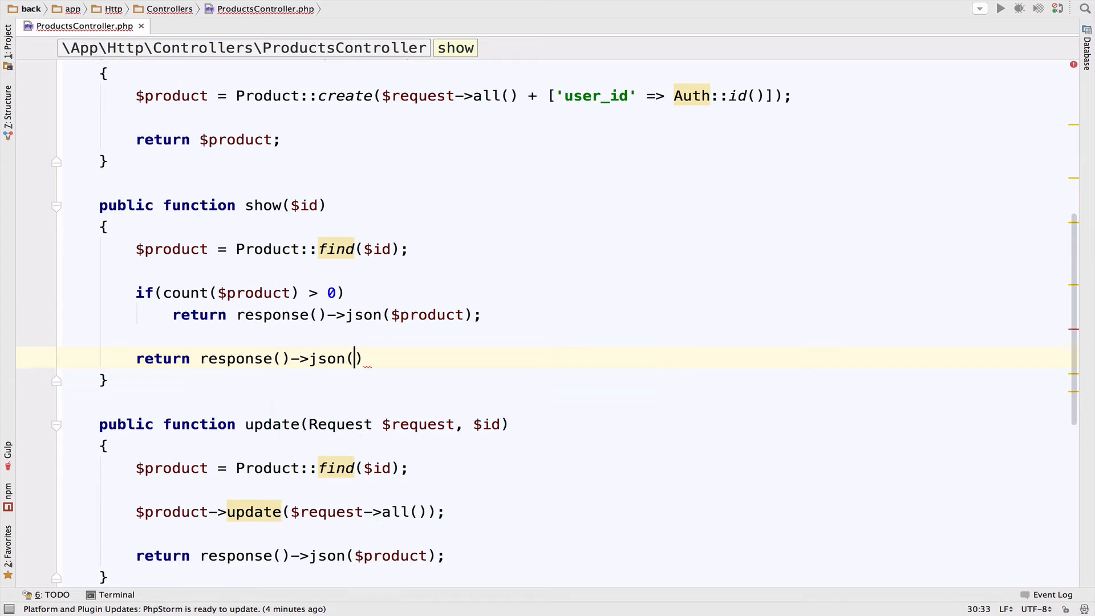
text(['e')
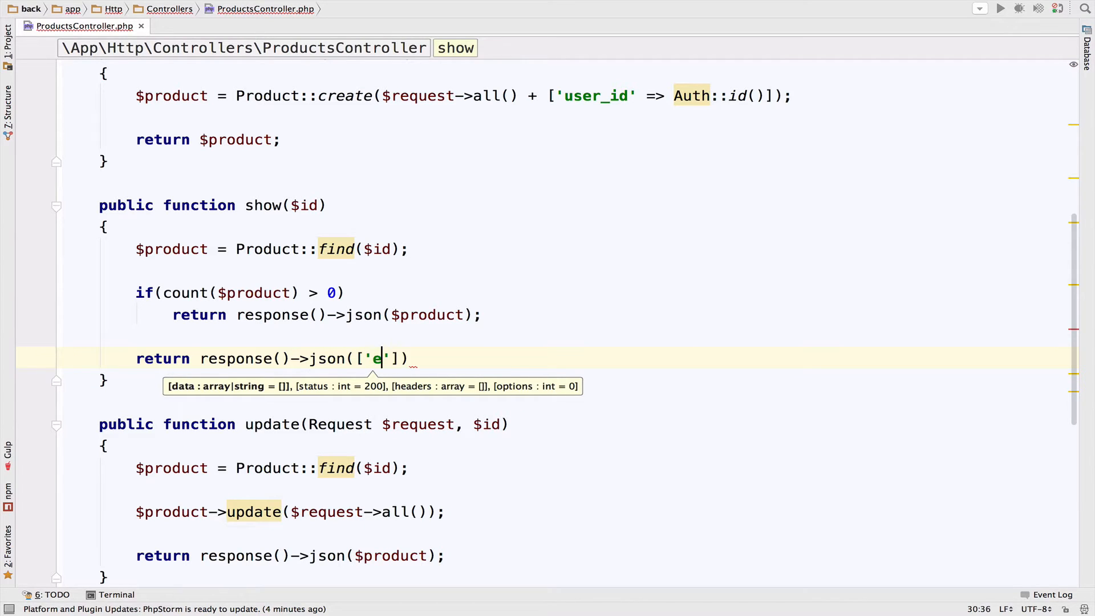
text(rror' => ')
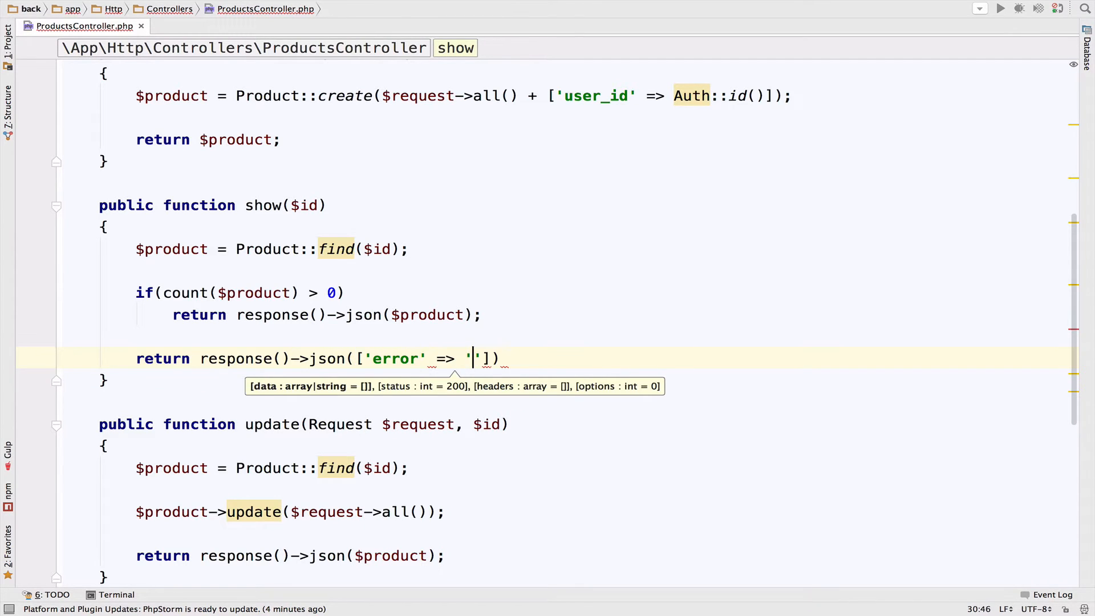
text(Resource)
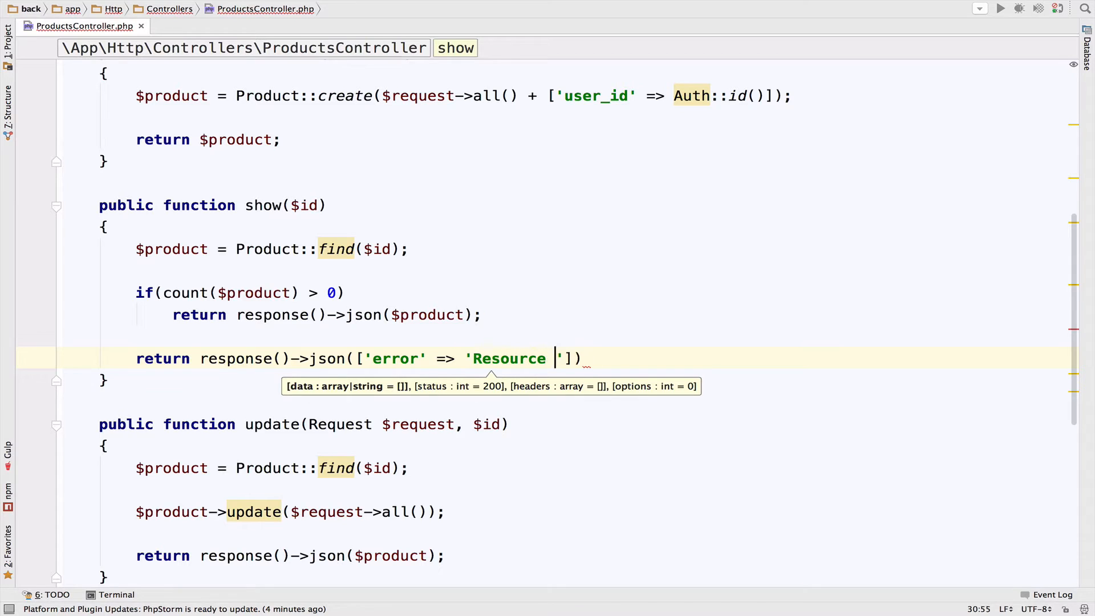
text(not found!',)
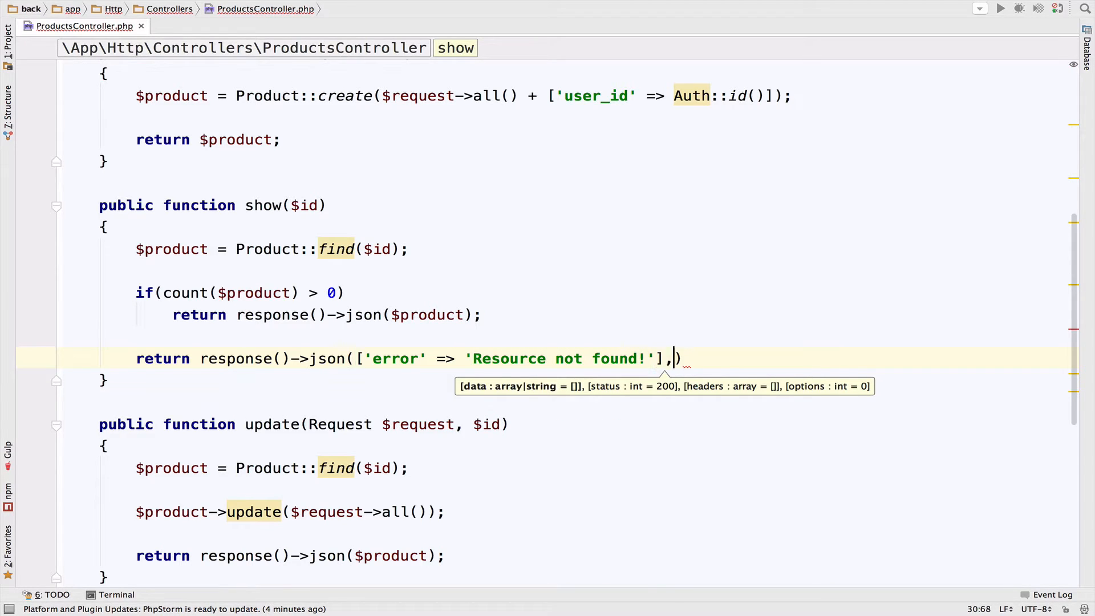
text(404)
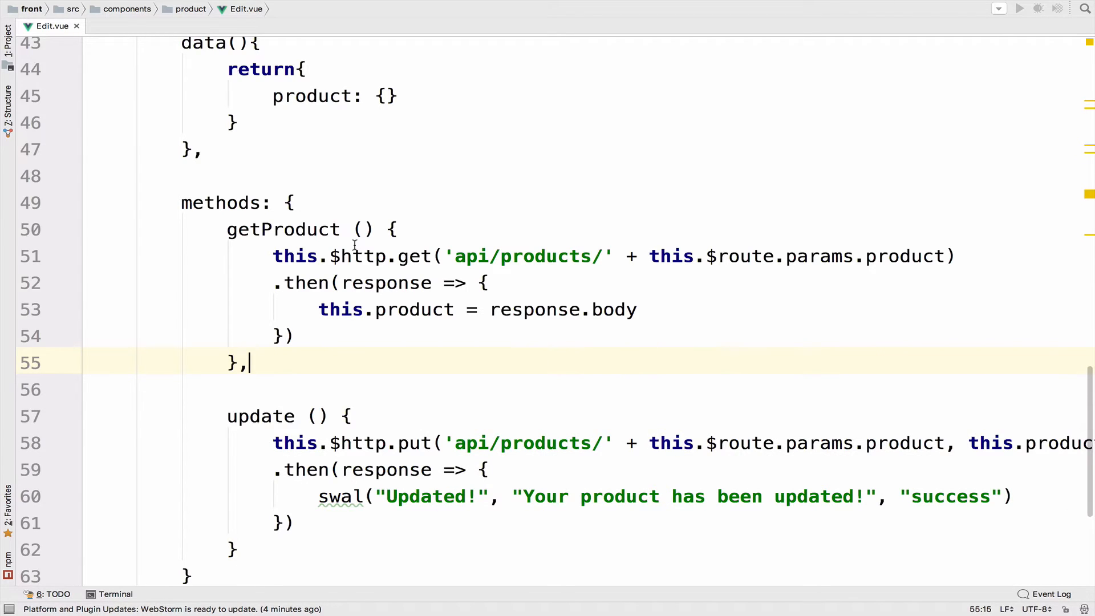
Append a .catch(response => { ... }) handler after getProduct's .then block in Edit.vue.
drag(273, 255, 695, 256)
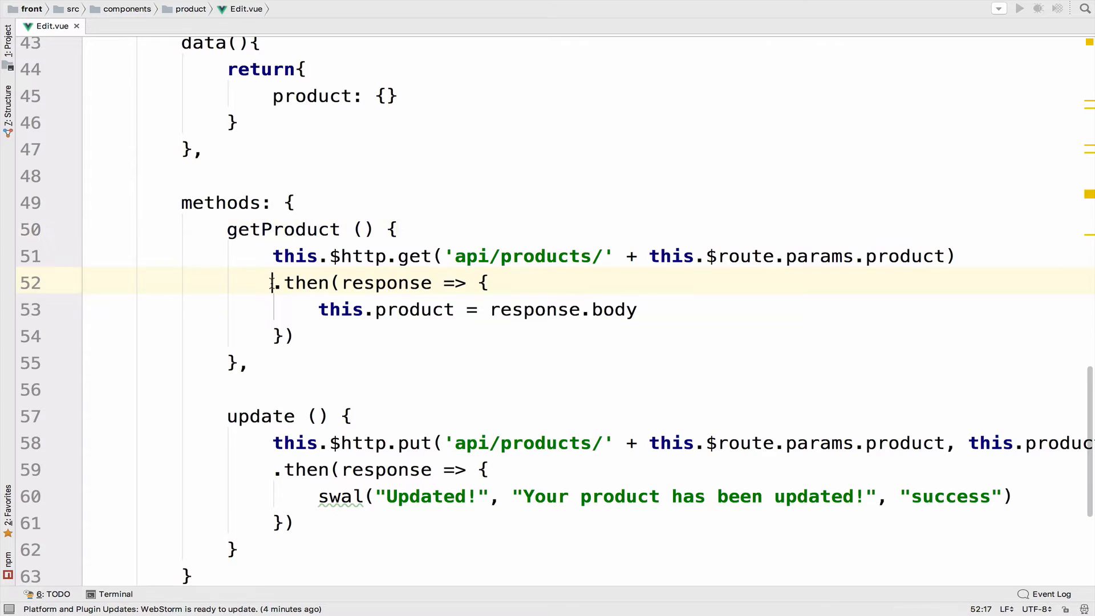
drag(273, 281, 296, 336)
text(.ca)
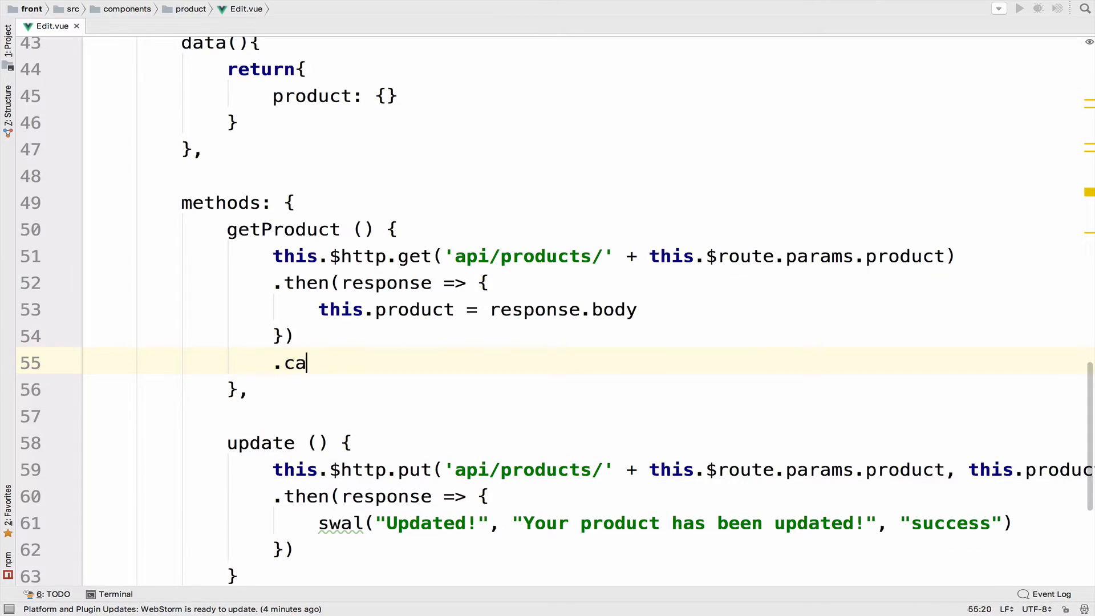
text(tch())
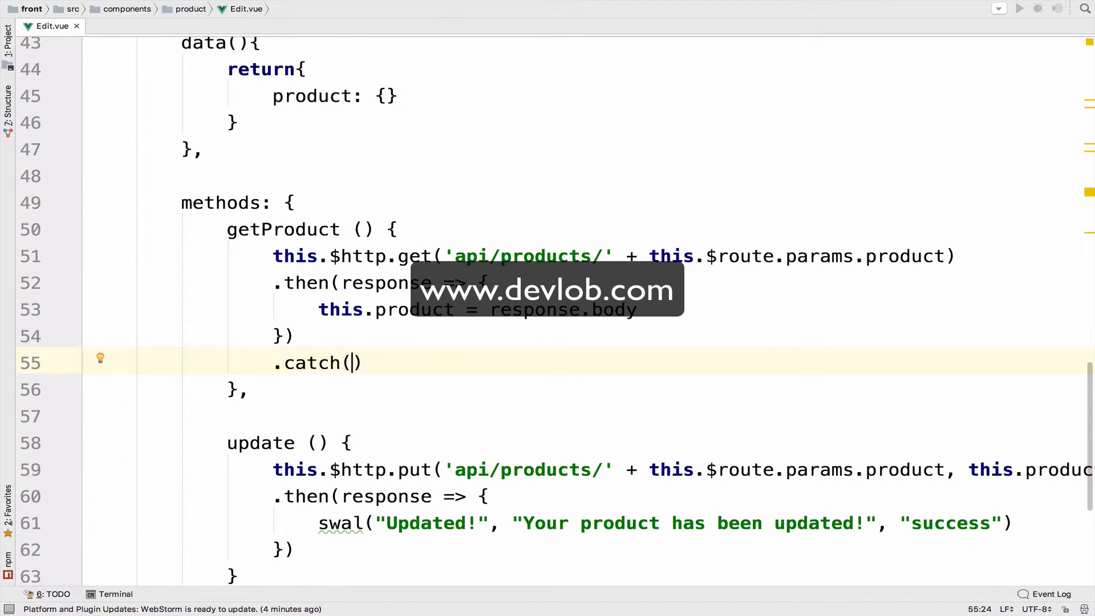
text(respons)
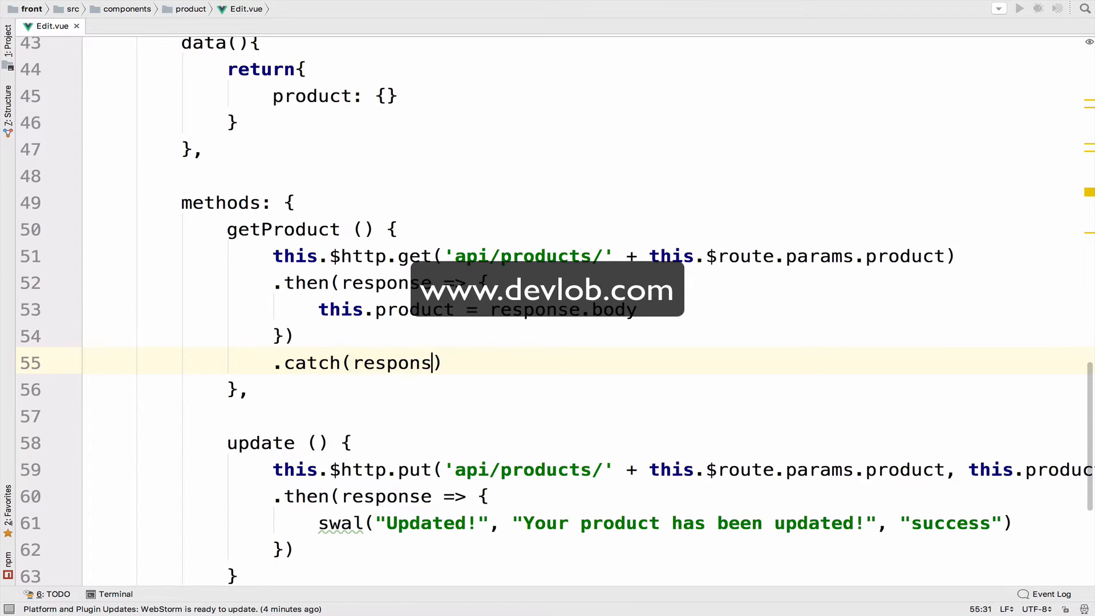
text(e => {)
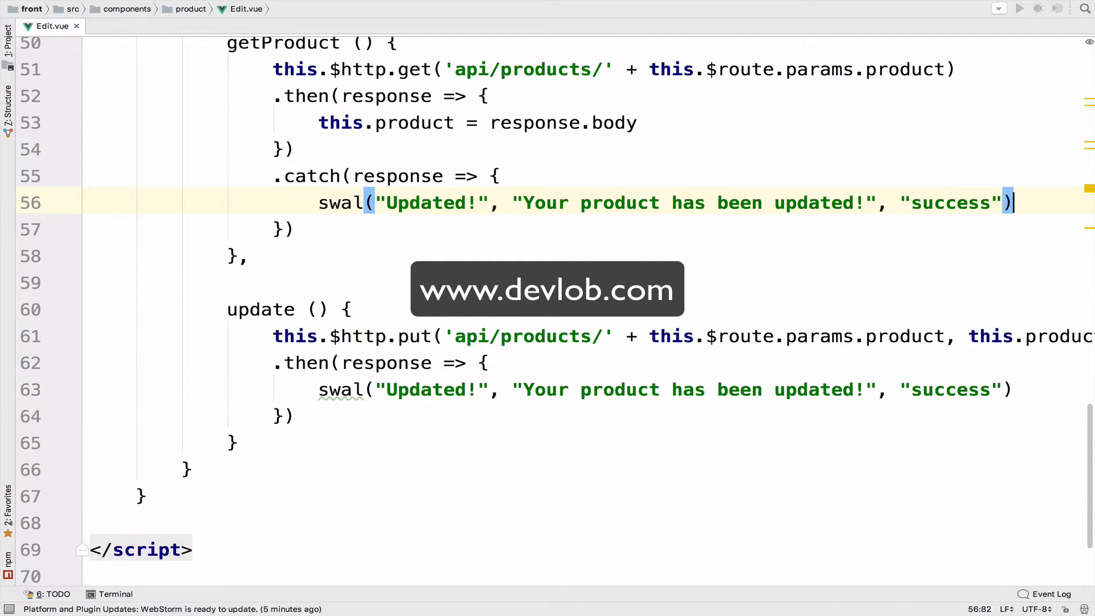
Make the catch popup show response.status as title and response.body.error as message.
double_click(432, 203)
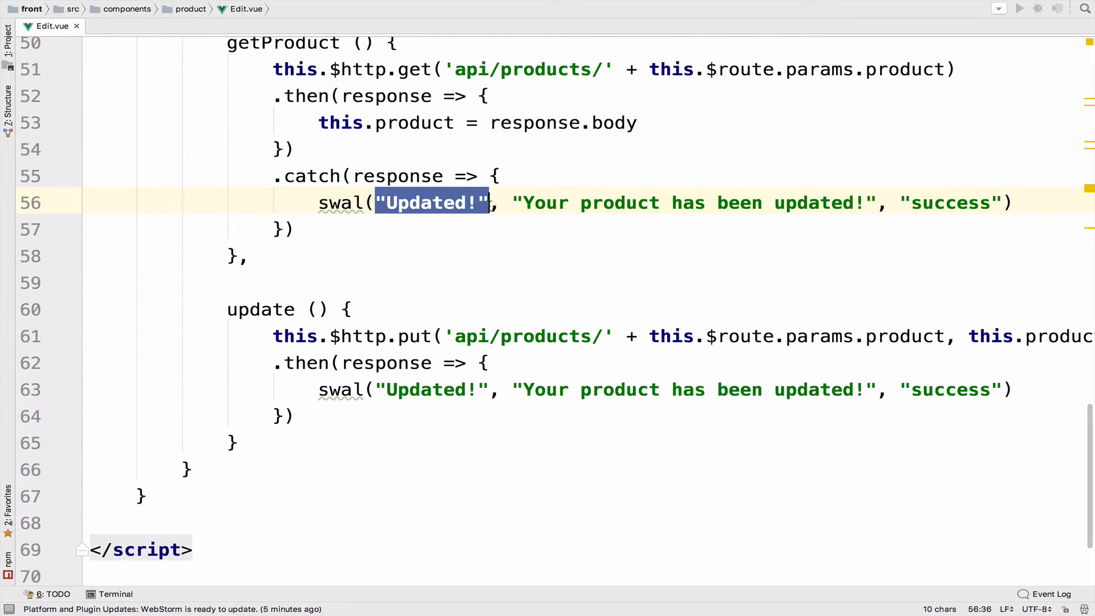
text(response.)
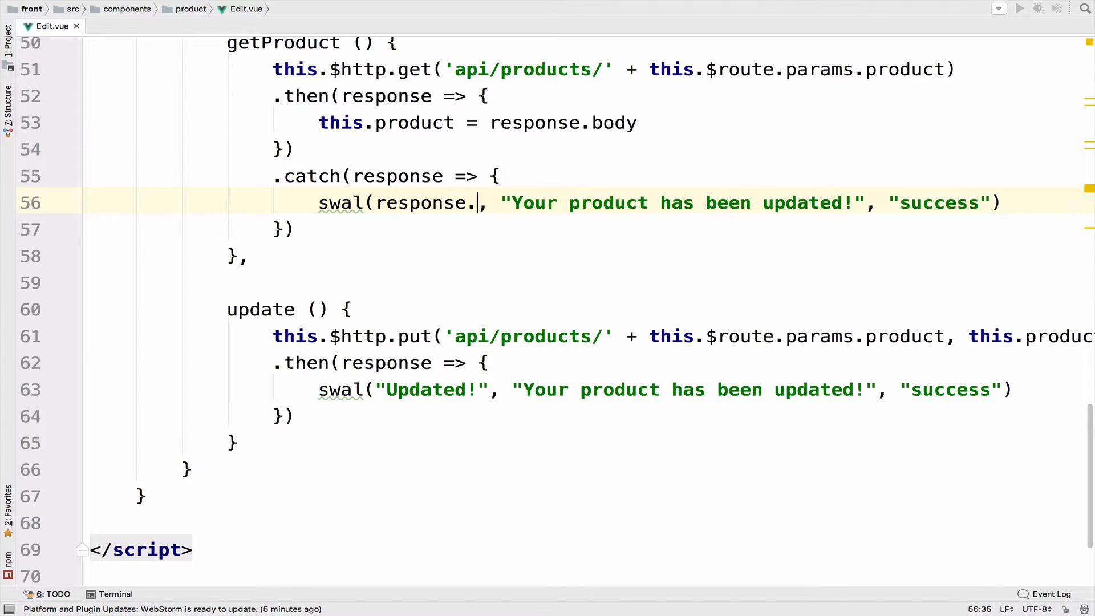
text(stat)
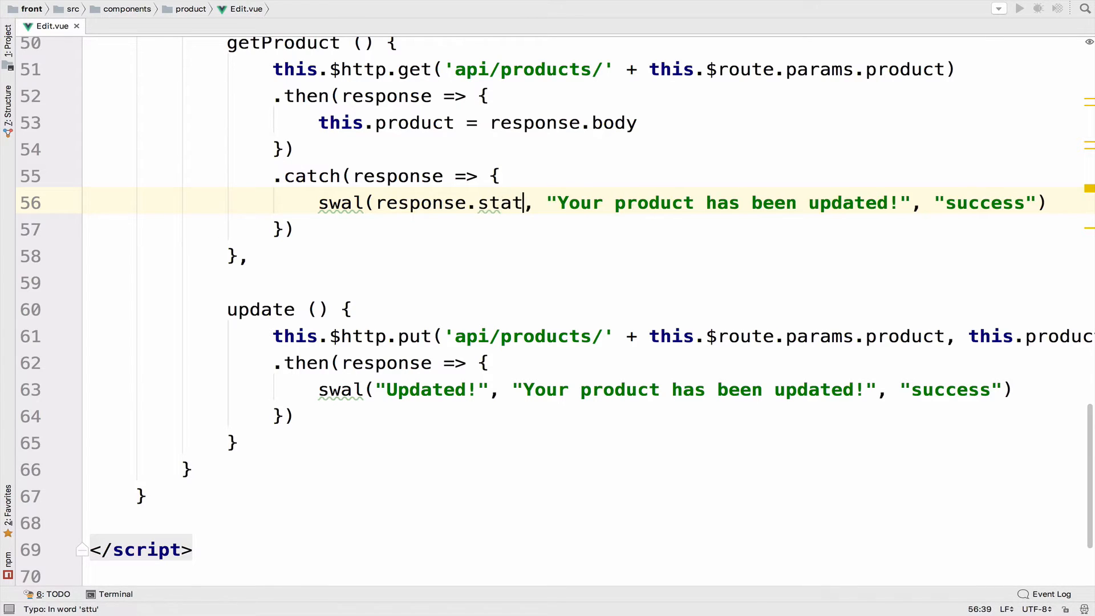
text(us)
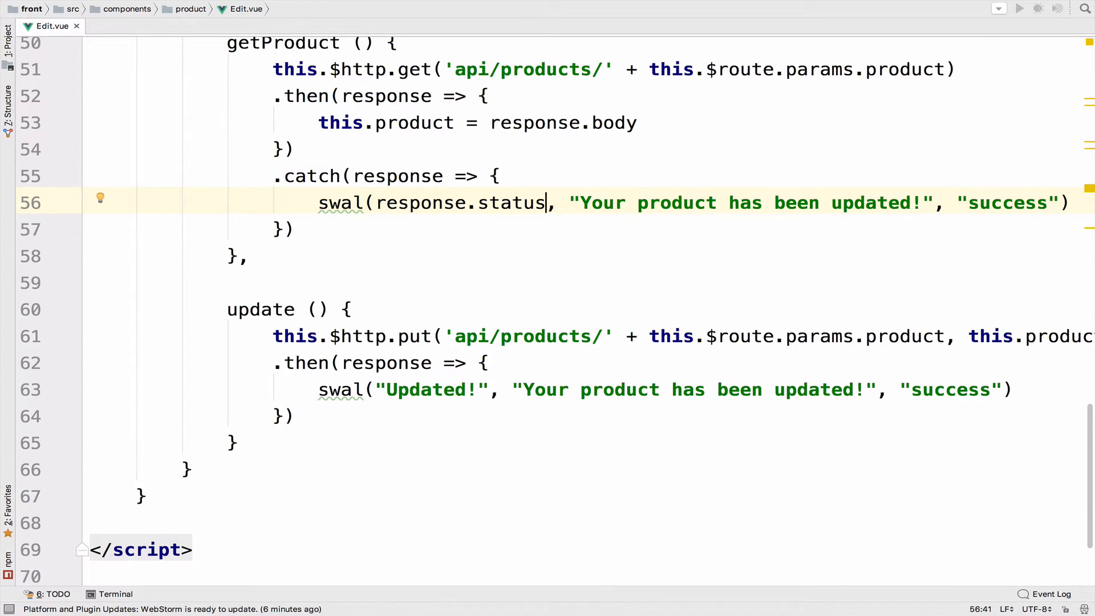
mouse_move(538, 193)
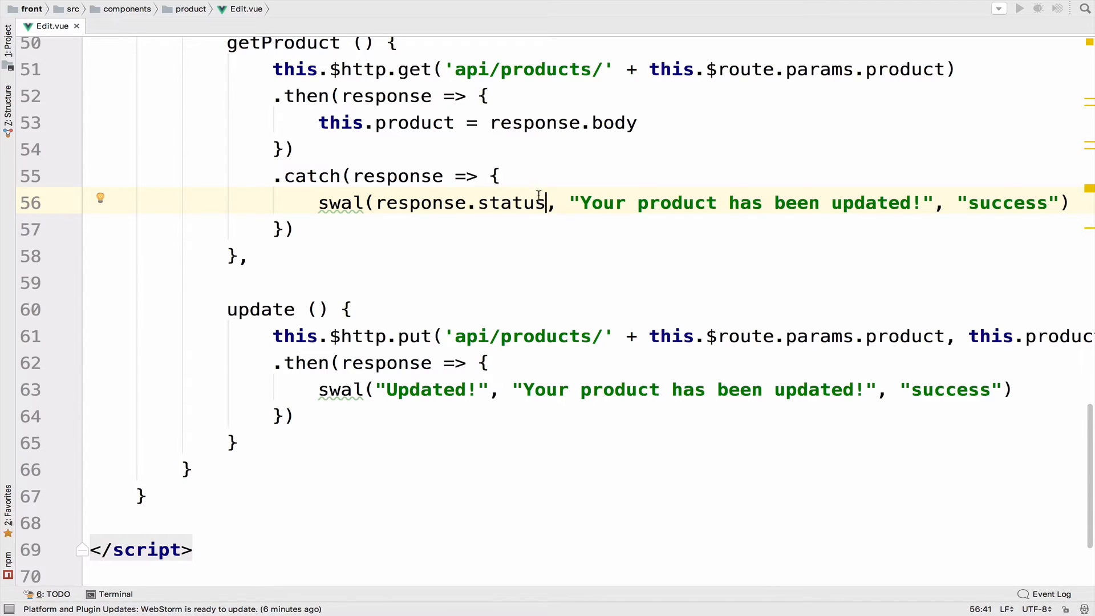
drag(570, 203, 943, 203)
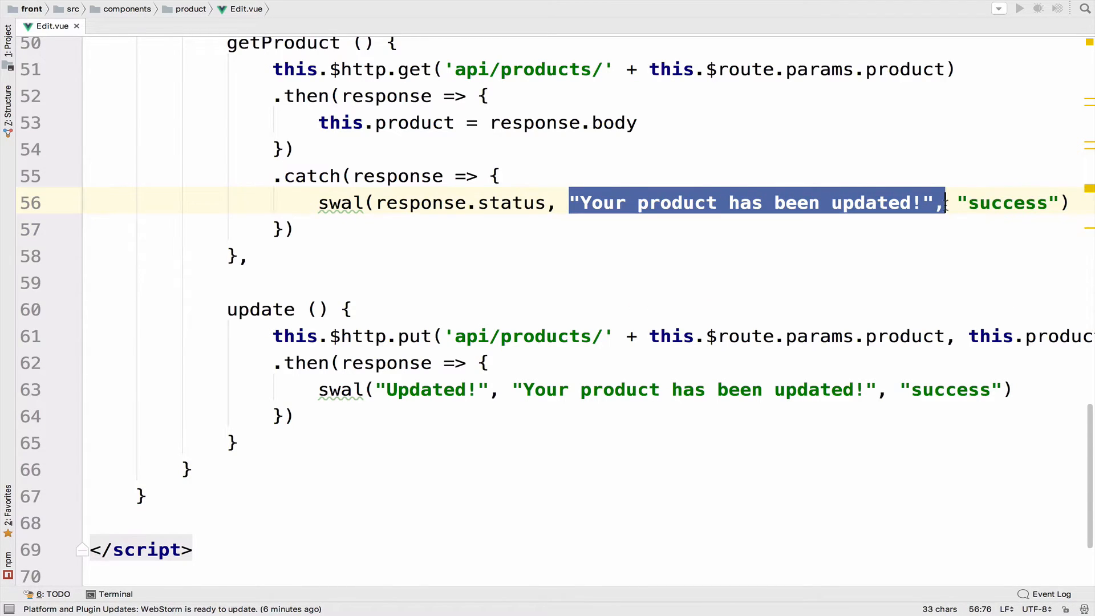
text(response.body.)
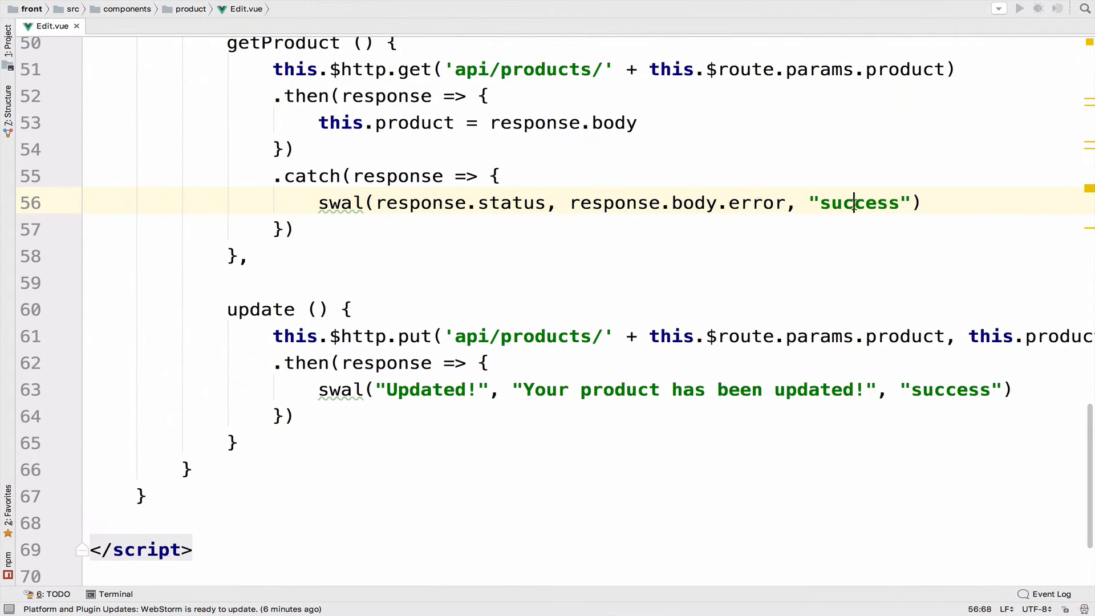
text(error)
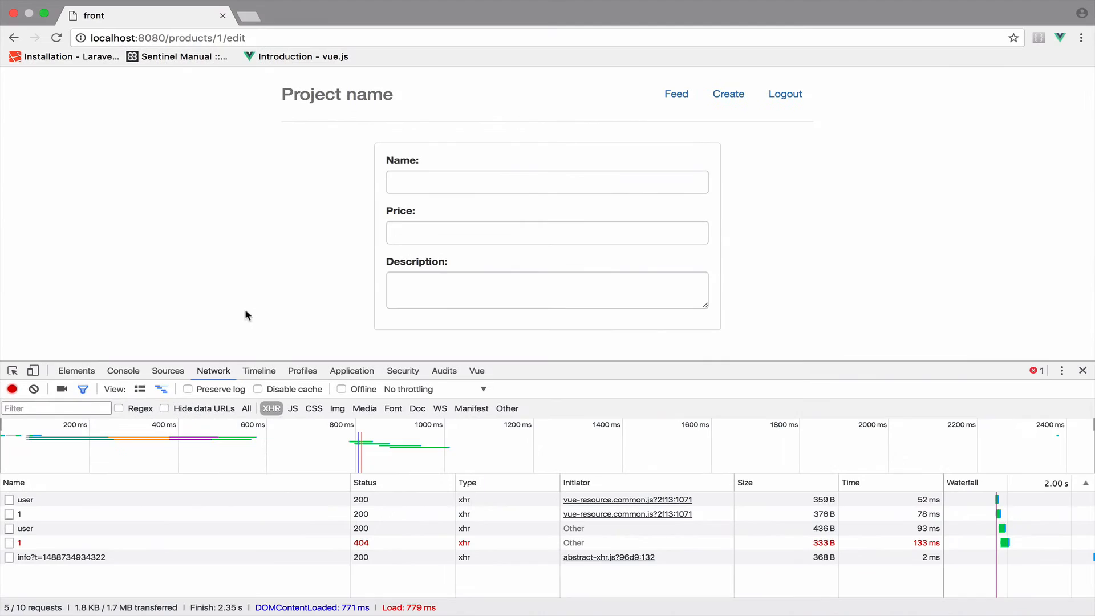
click(124, 371)
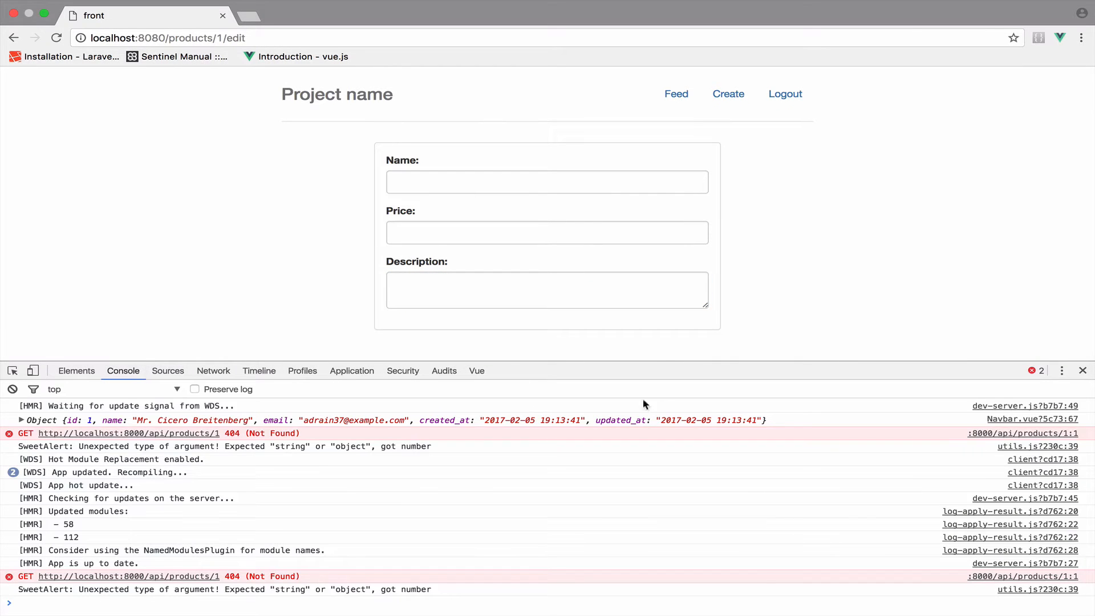
mouse_move(43, 604)
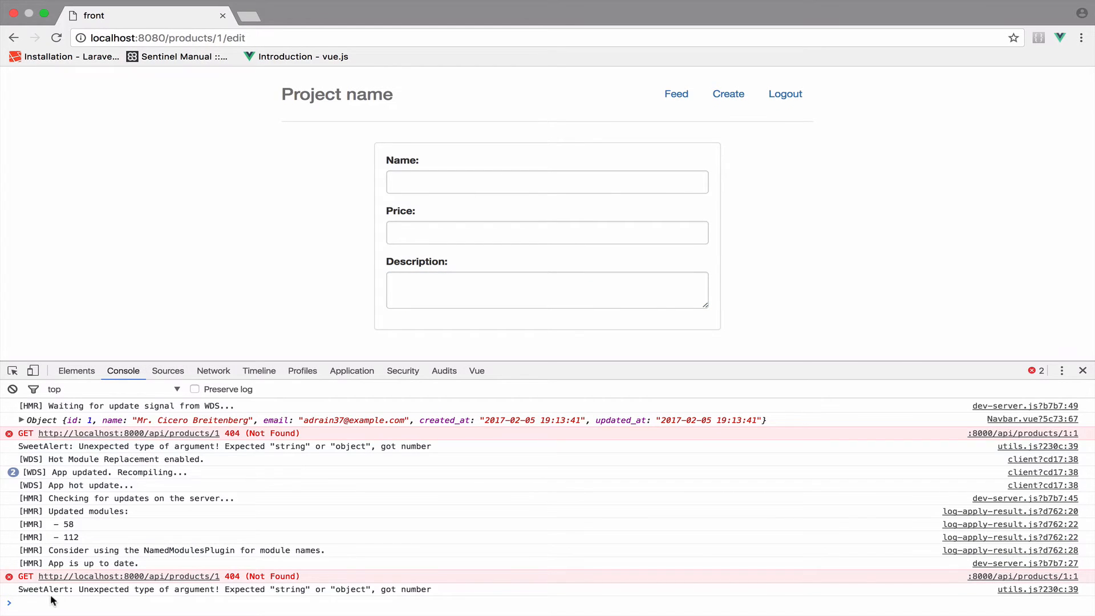
mouse_move(281, 602)
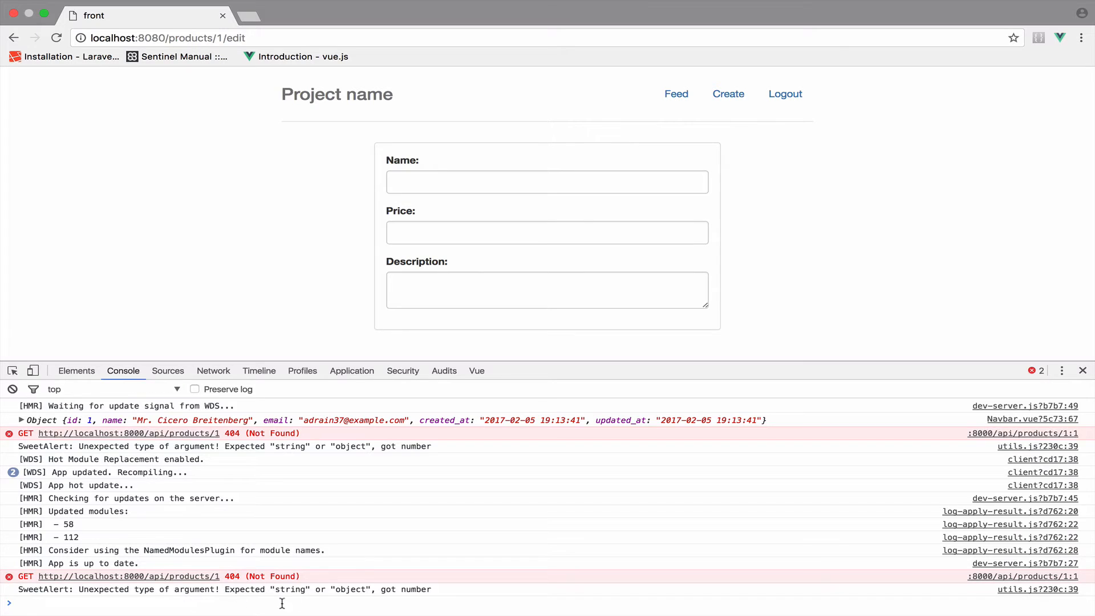
mouse_move(337, 233)
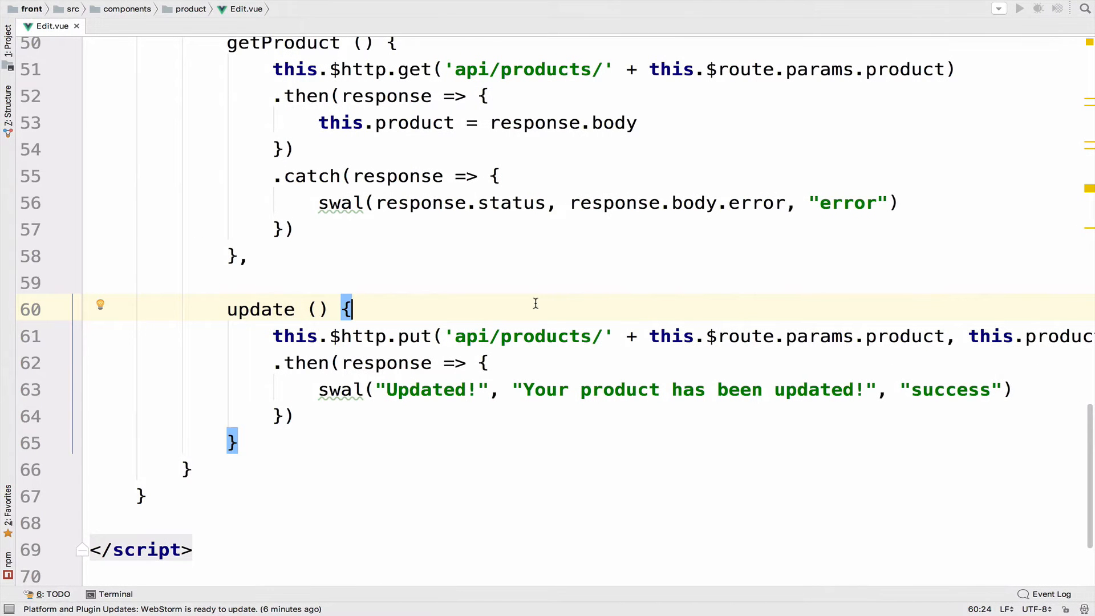
Append .toString() to the response.status argument of the swal call.
click(376, 203)
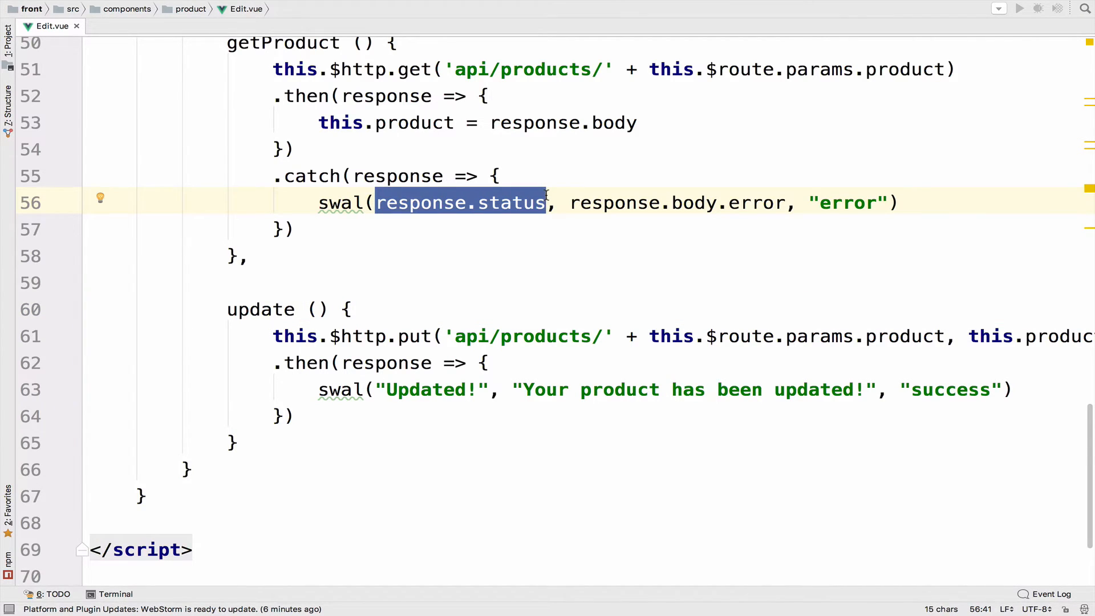
click(554, 203)
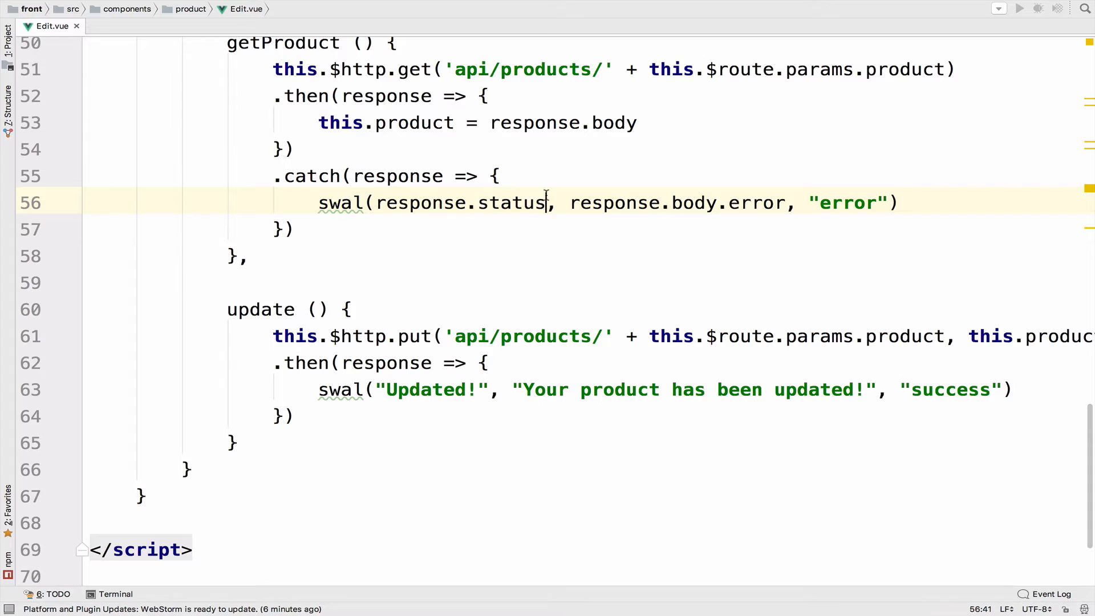
text(.toSt)
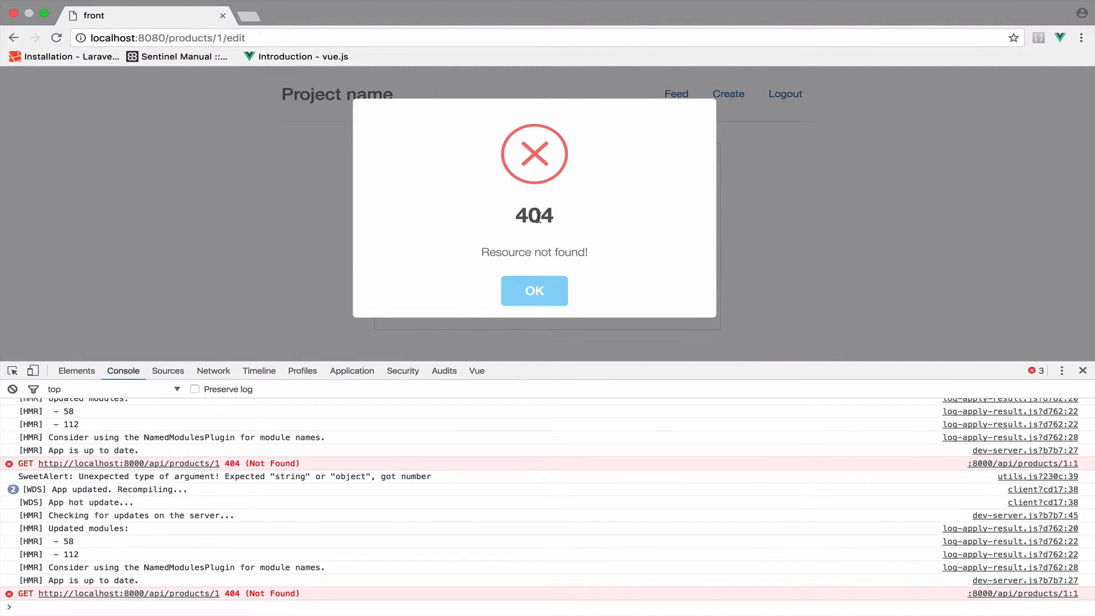
mouse_move(470, 256)
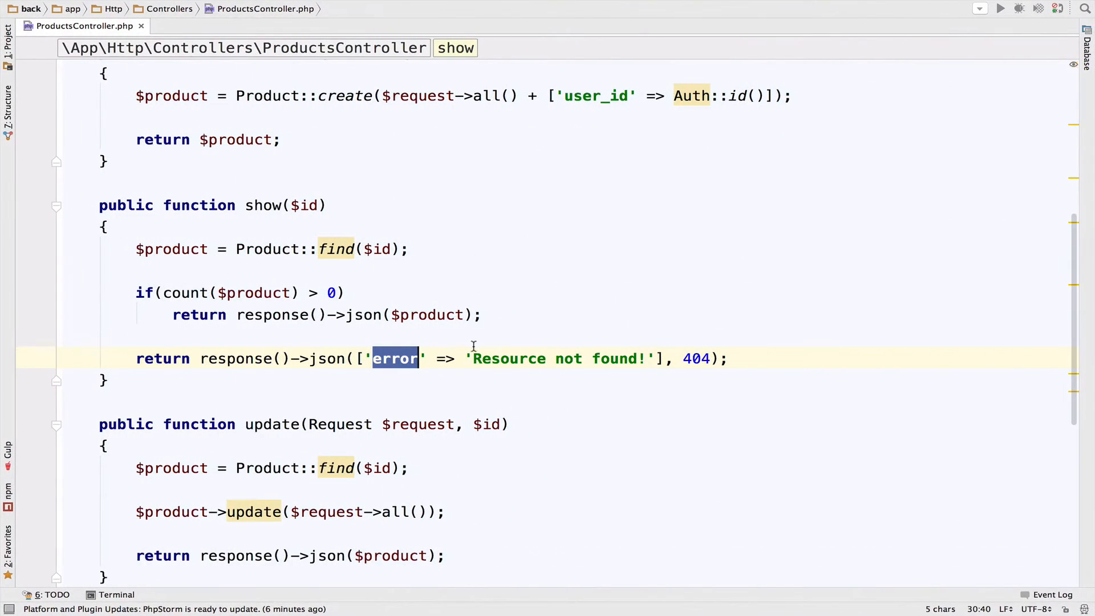
Inspect the error key of the 404 response and return to the controller's show method.
drag(473, 358, 620, 358)
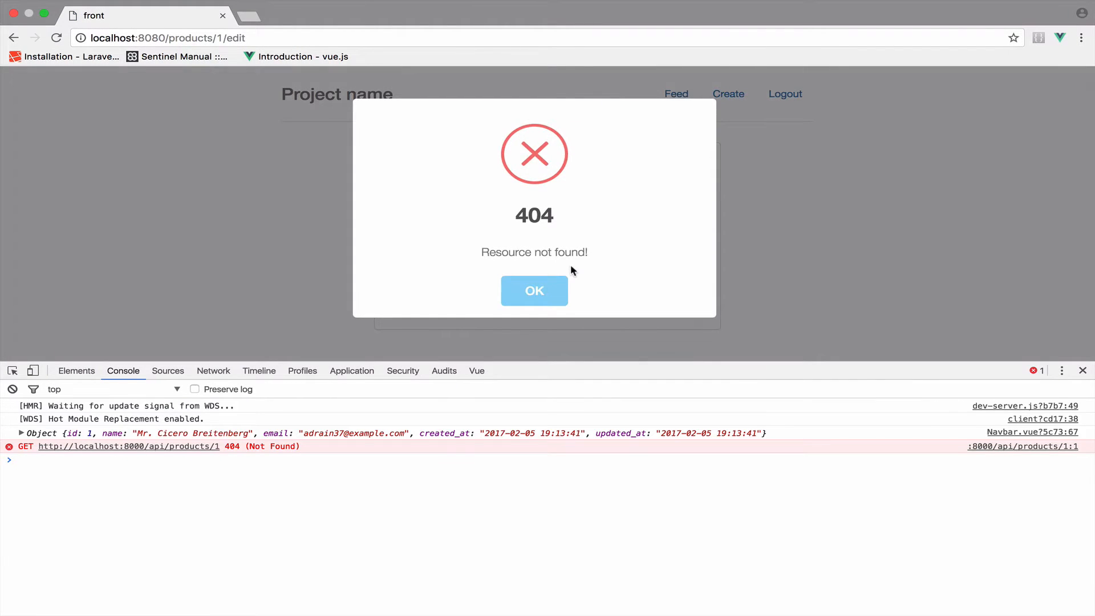
click(533, 291)
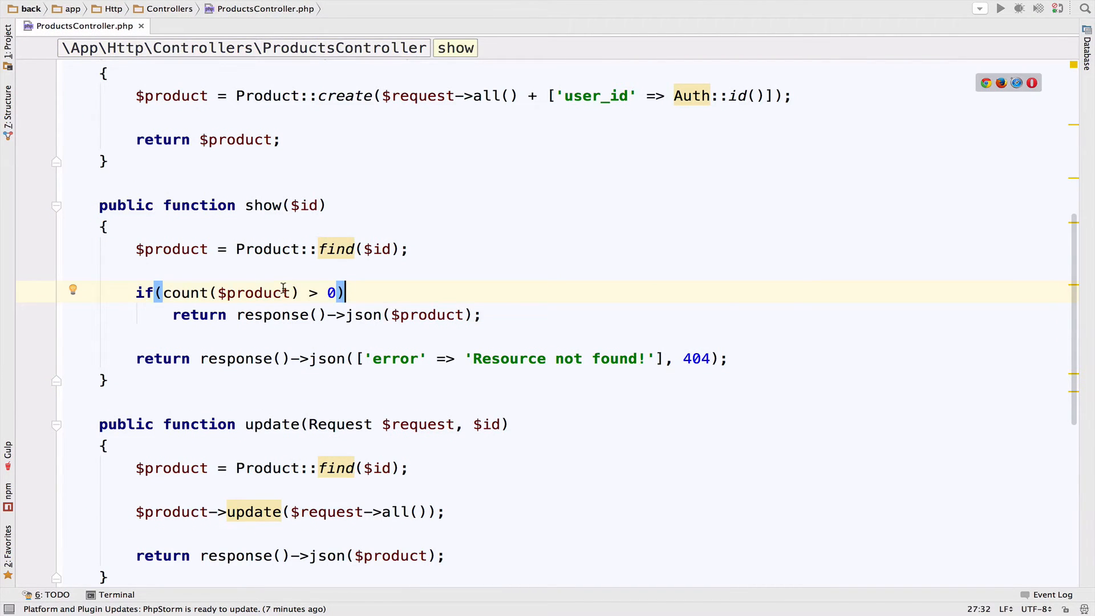
mouse_move(219, 249)
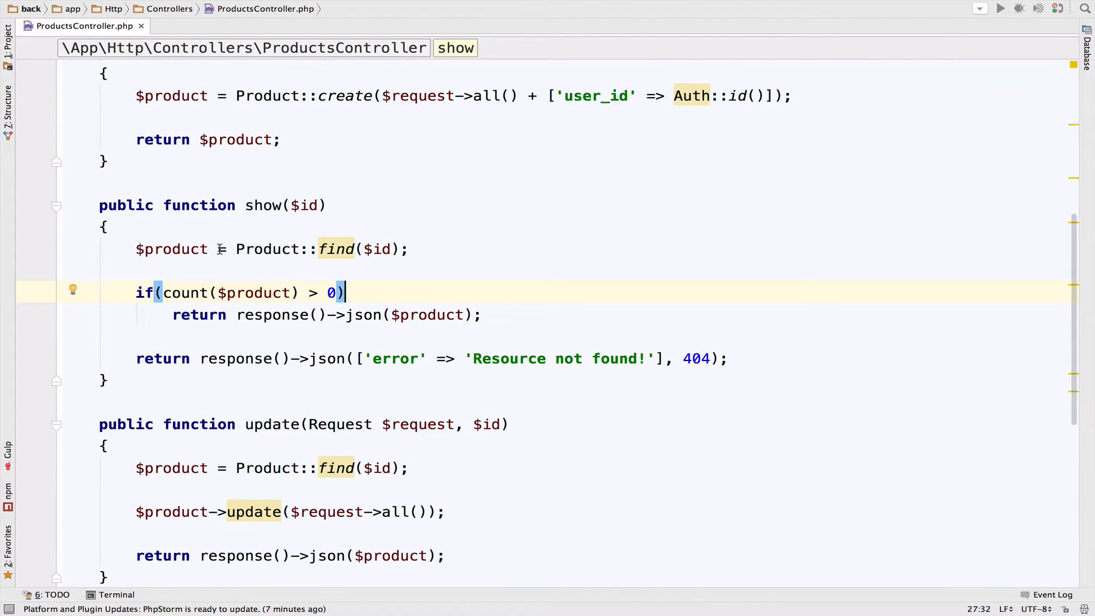
Insert a stray '1' into show() so the request fails with a server error.
text(1/edit)
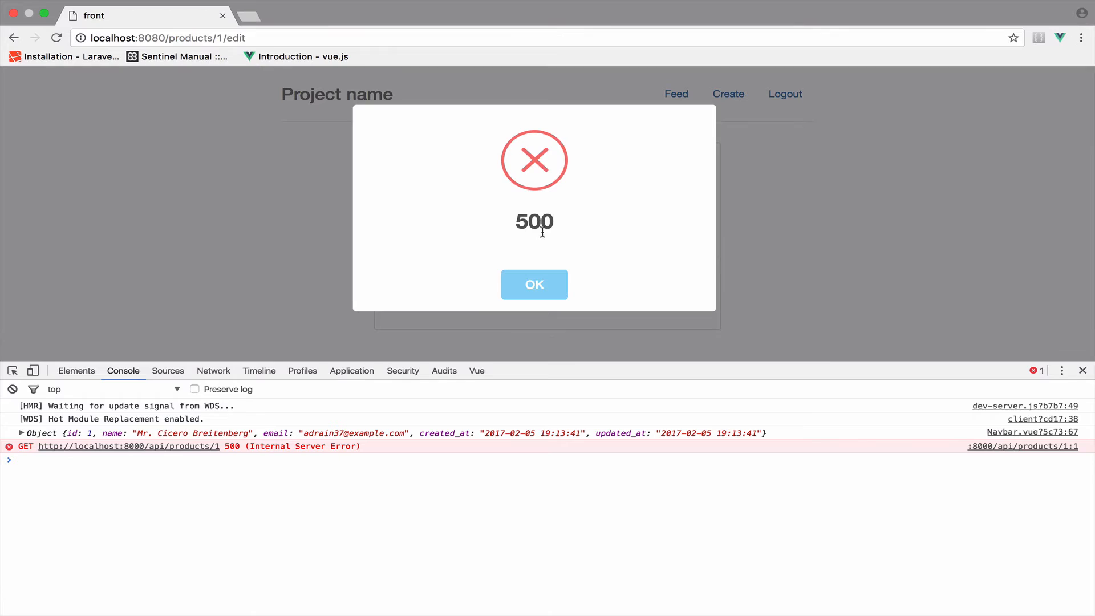
mouse_move(524, 290)
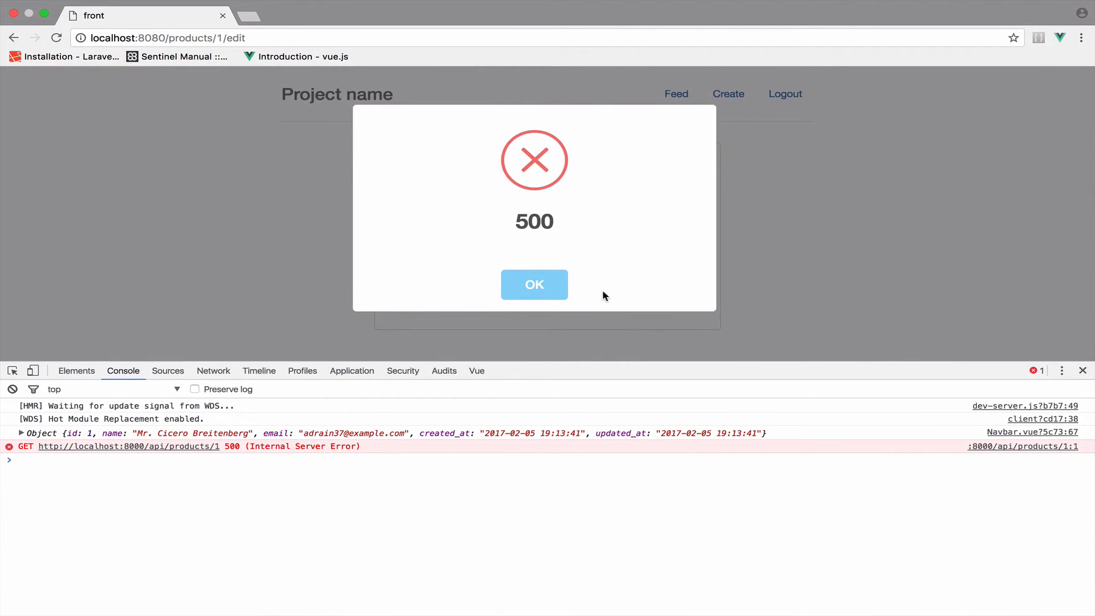
mouse_move(592, 288)
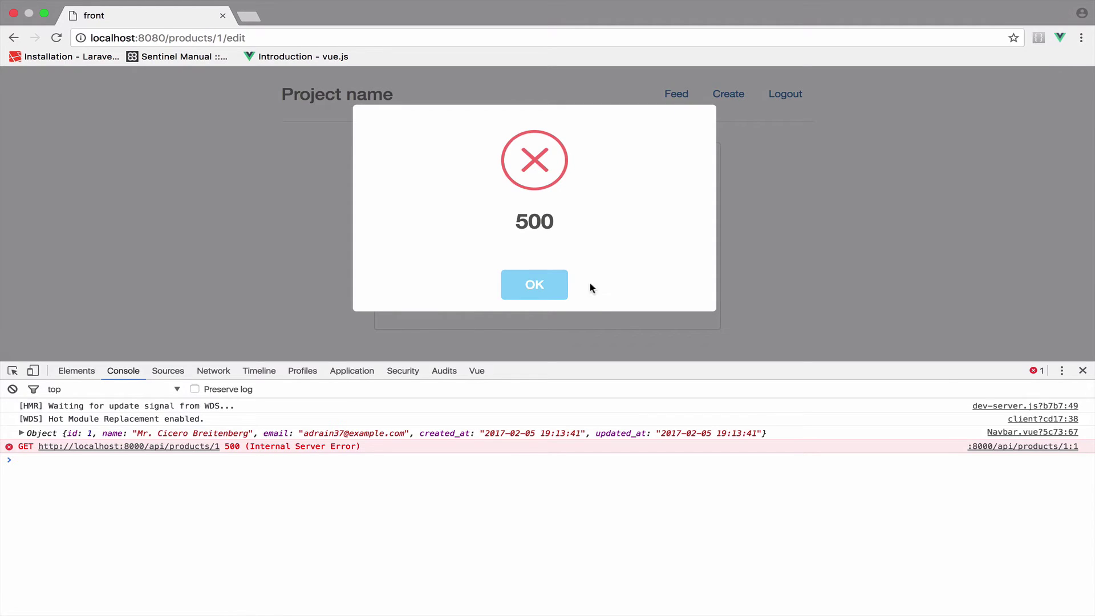
mouse_move(379, 240)
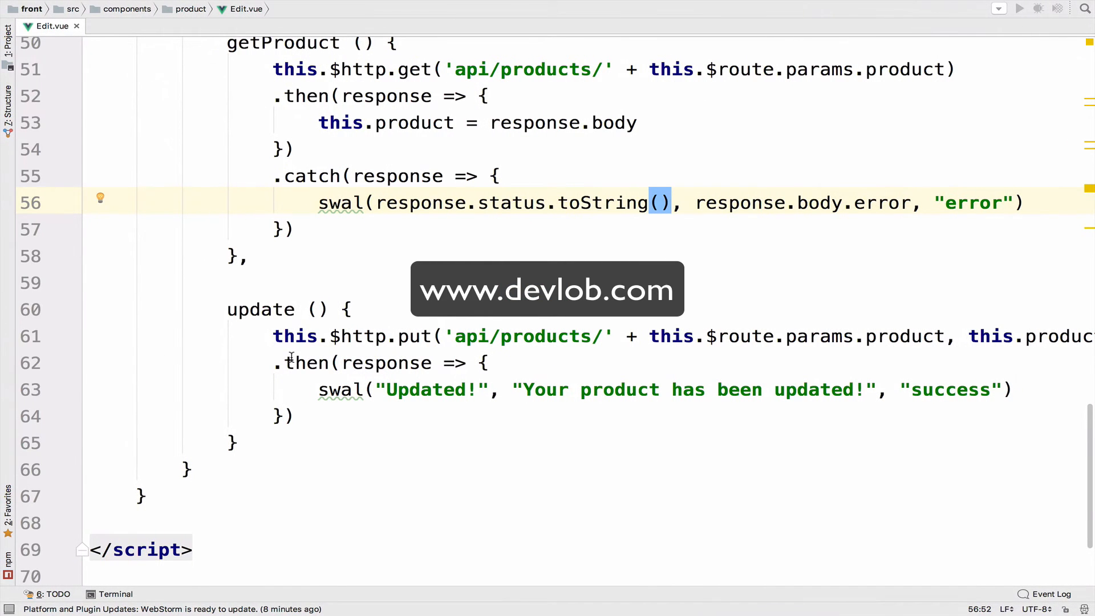
mouse_move(312, 372)
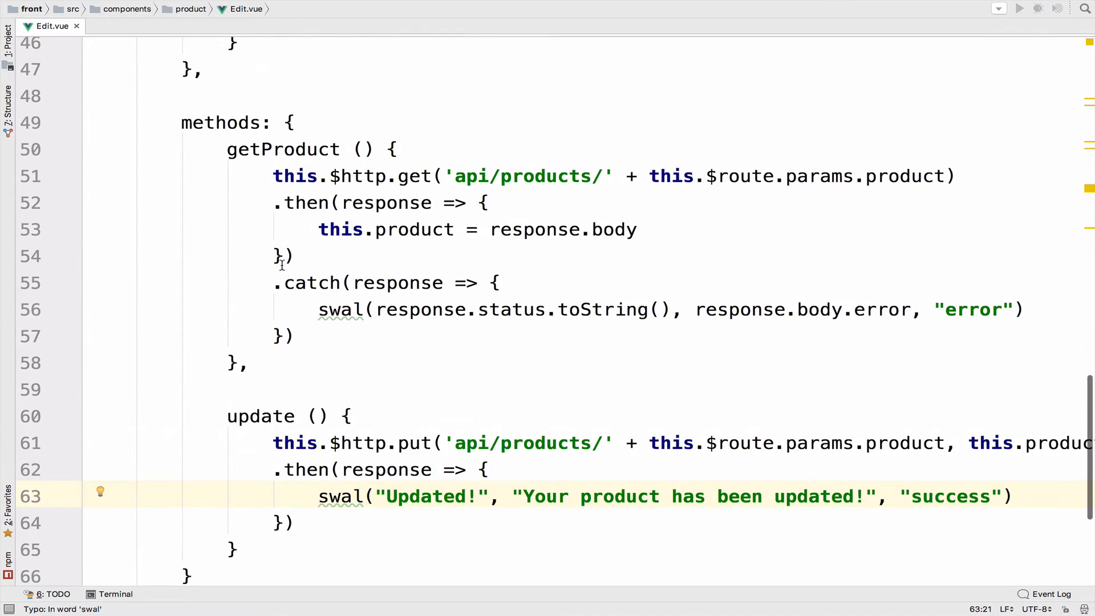
Delete the .catch(...) block from getProduct, leaving only the success callback.
drag(275, 283, 294, 335)
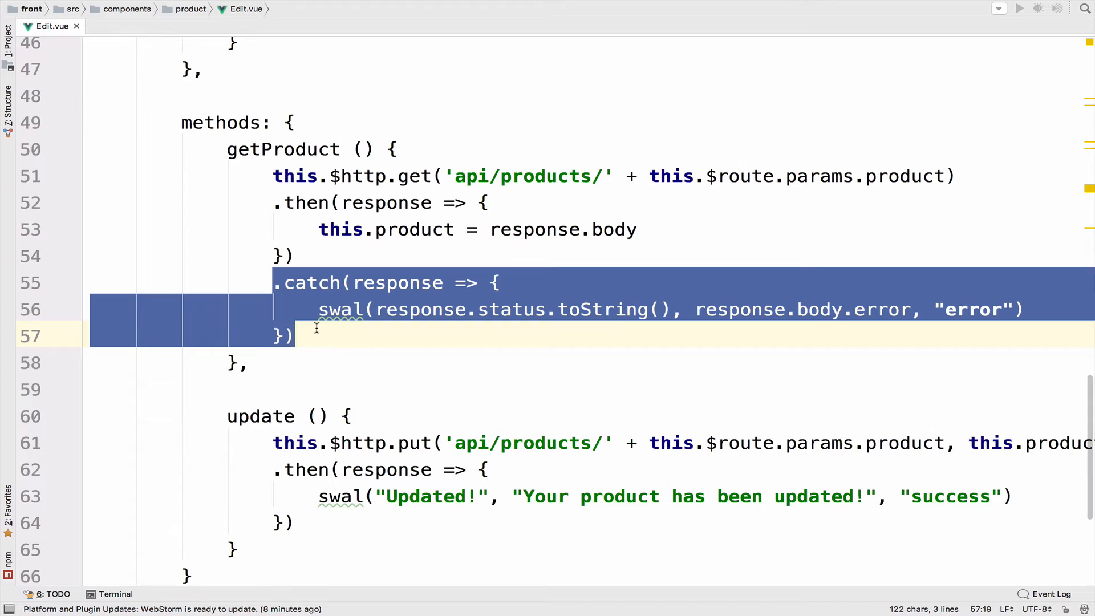
click(303, 335)
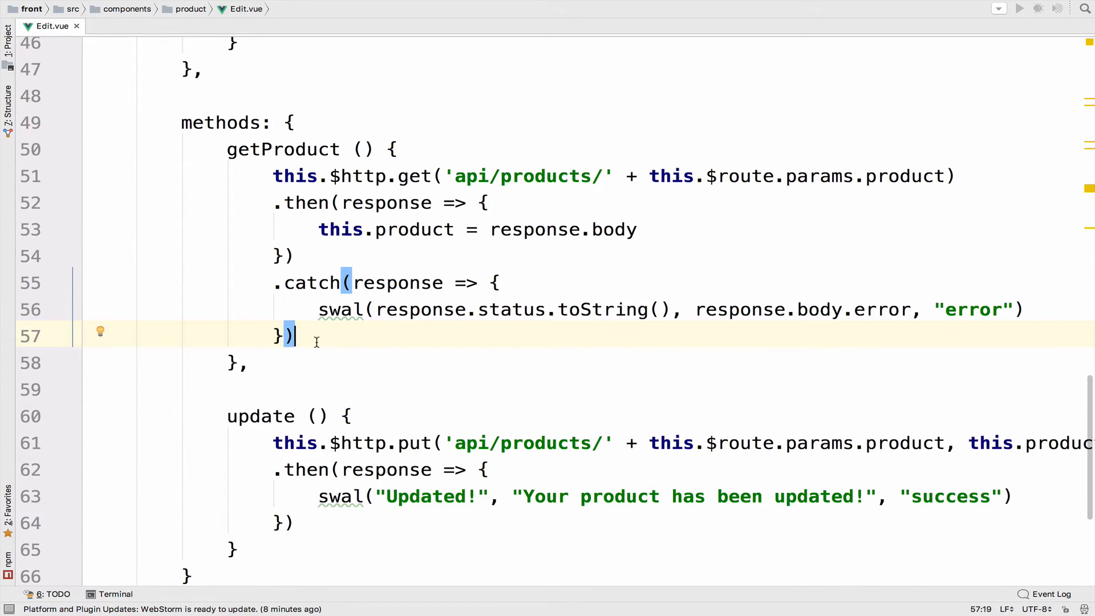
mouse_move(312, 231)
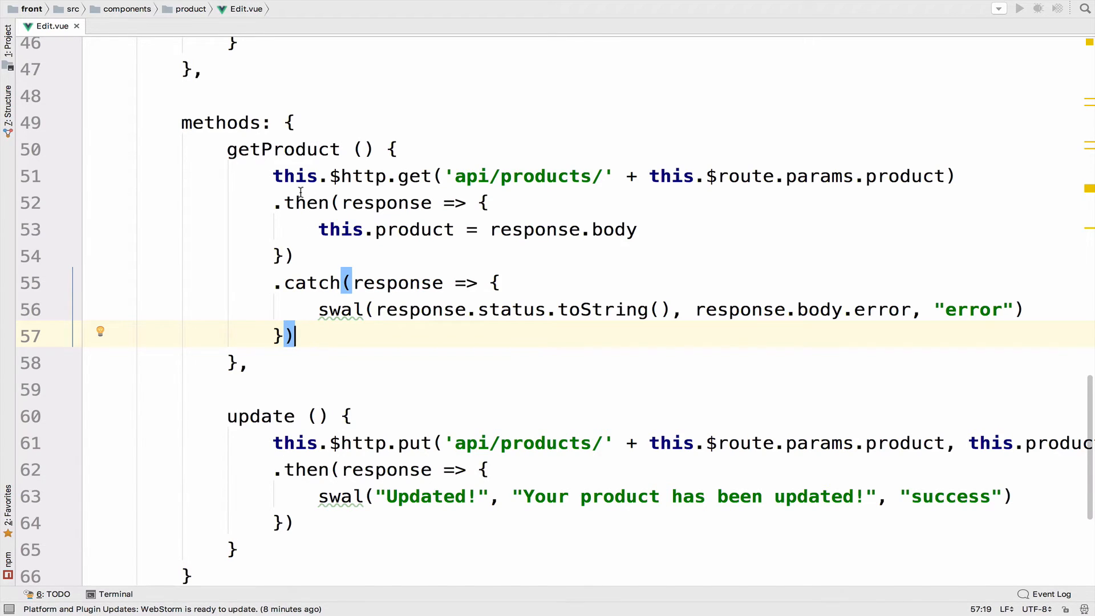
click(381, 176)
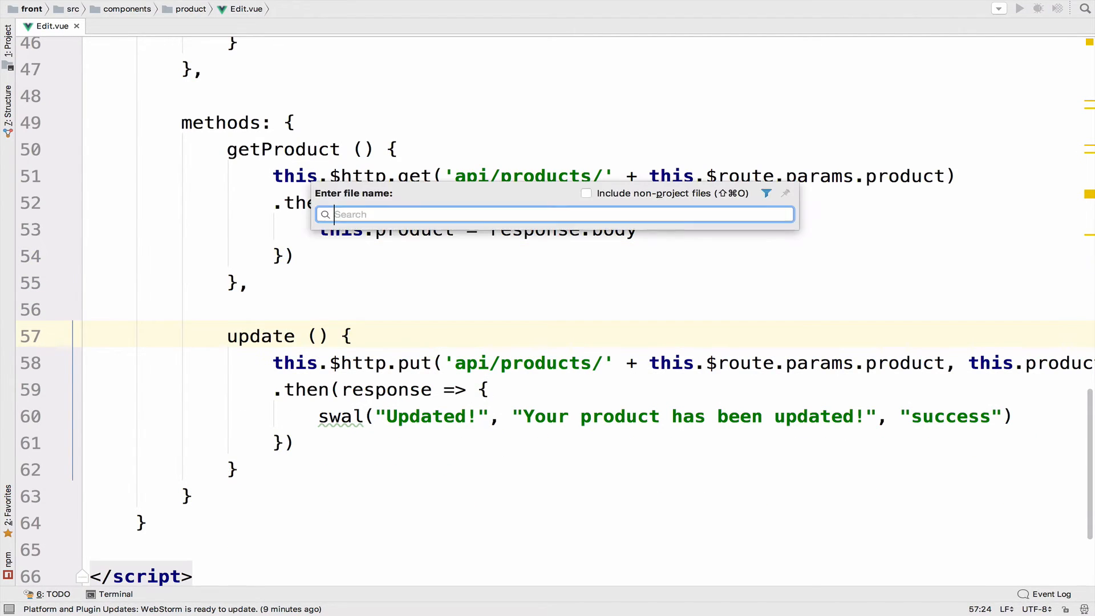
Go to file main.js and open it.
text(main.js)
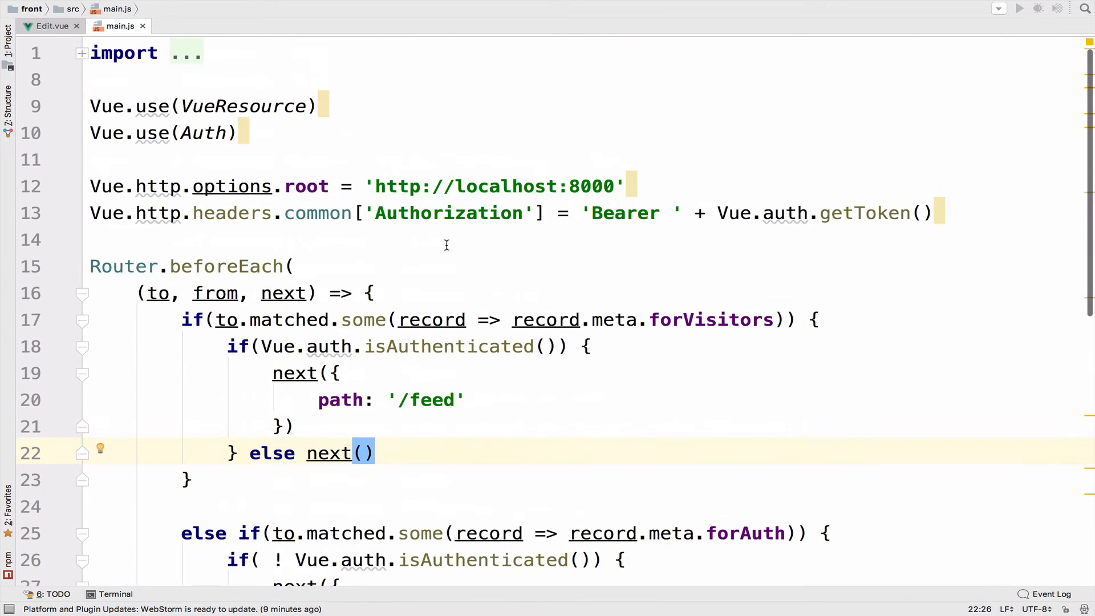
mouse_move(454, 187)
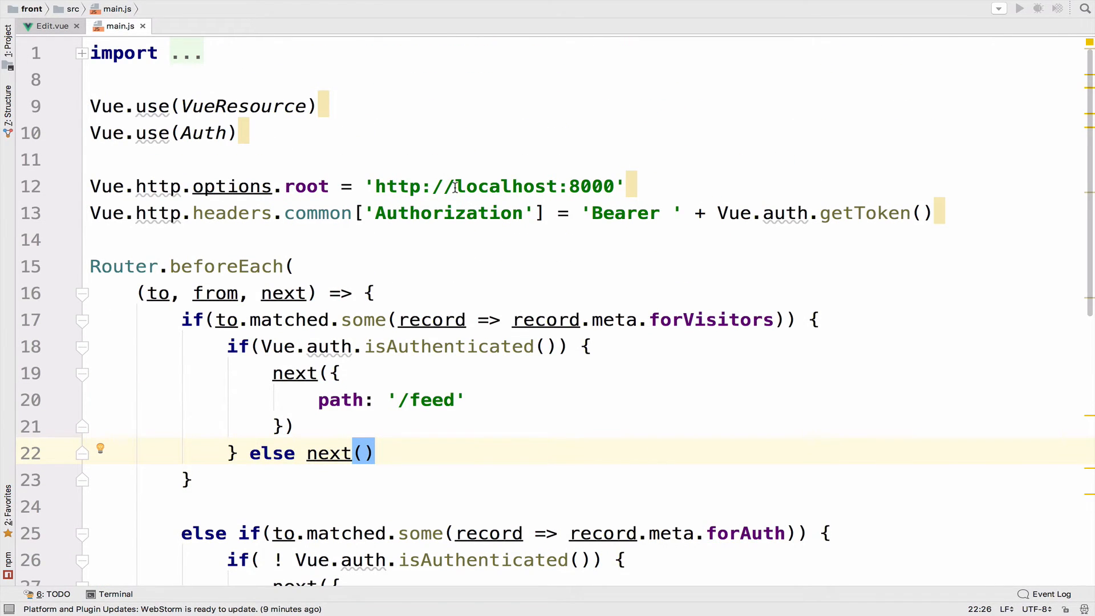
mouse_move(406, 153)
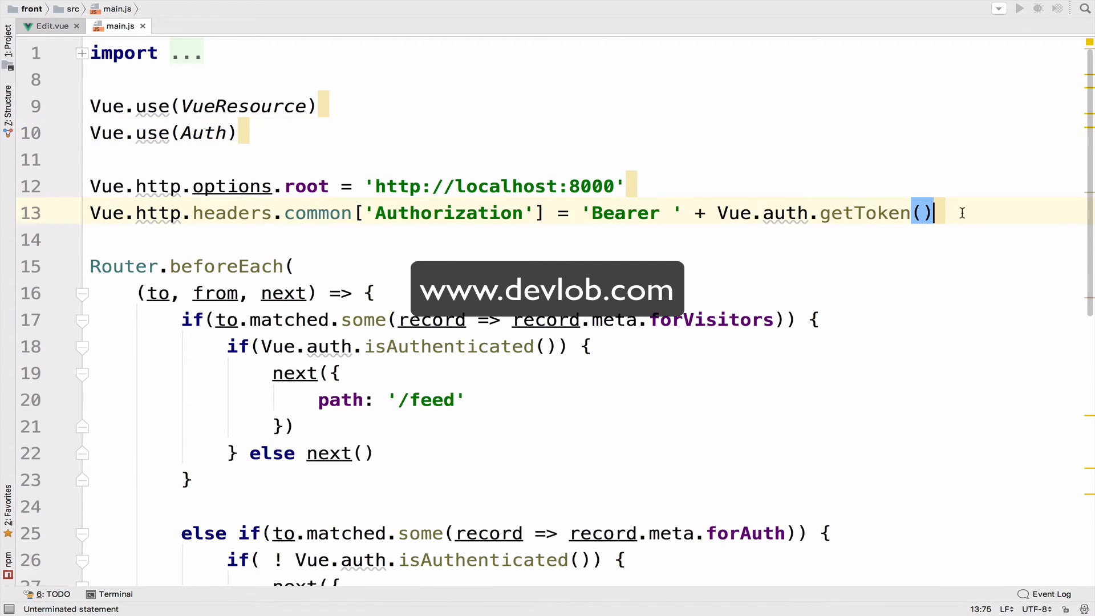
Write Vue.http.interceptors.push((request, next) => { next(response => { }) }) below the Authorization header line.
key(Enter)
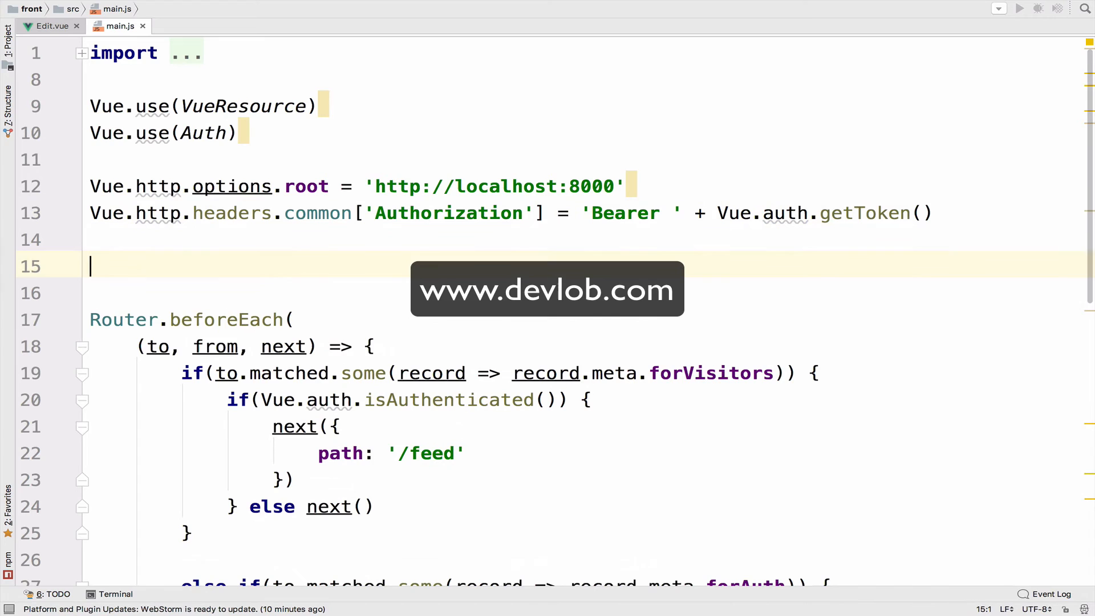
text(Vue.http)
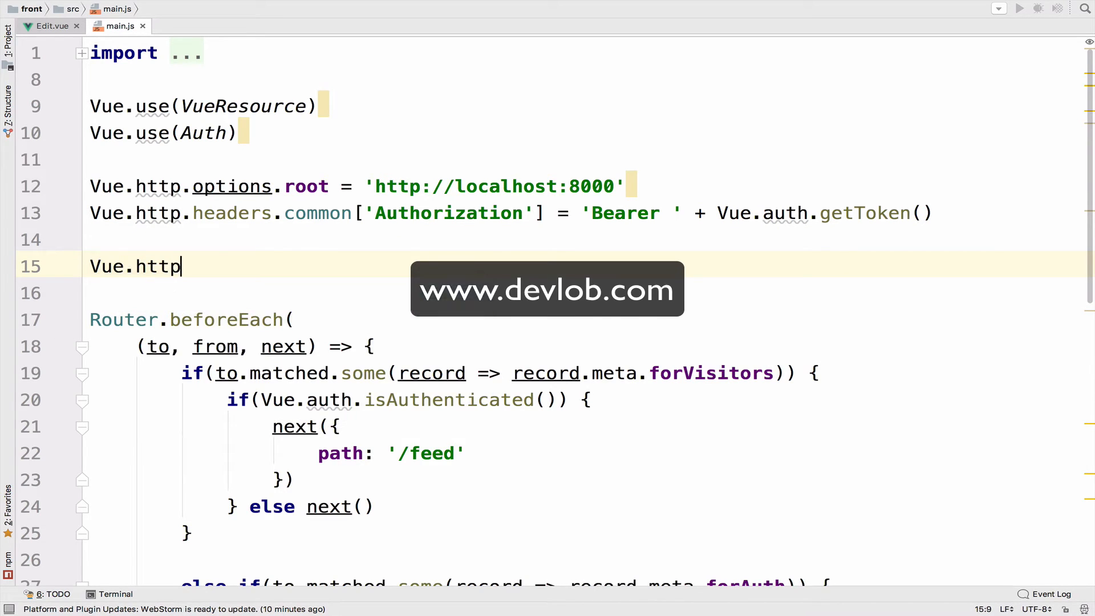
text(.inte)
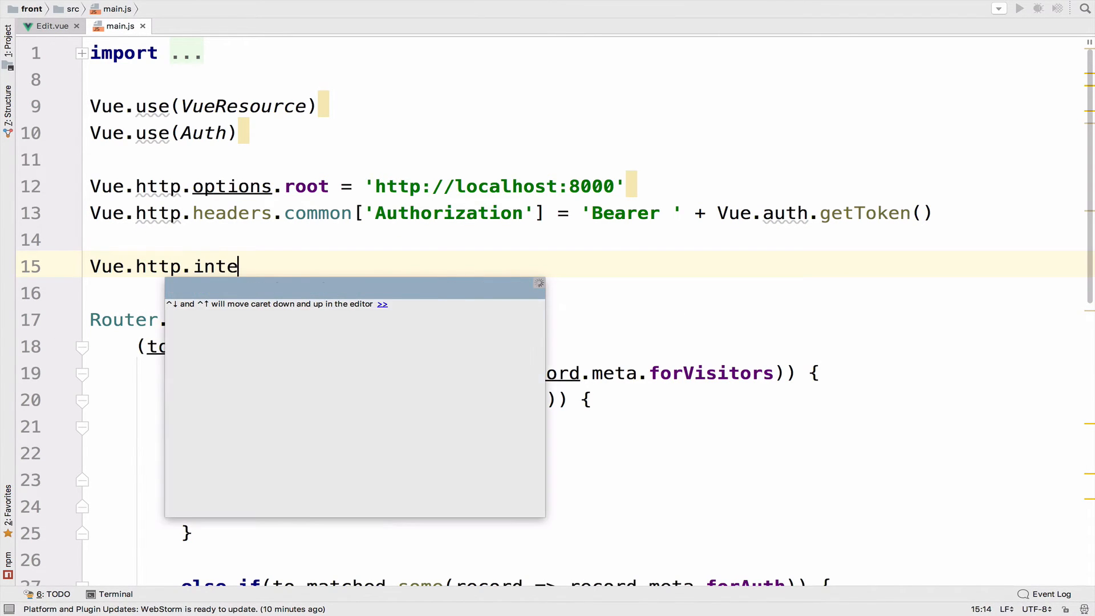
text(rceptors)
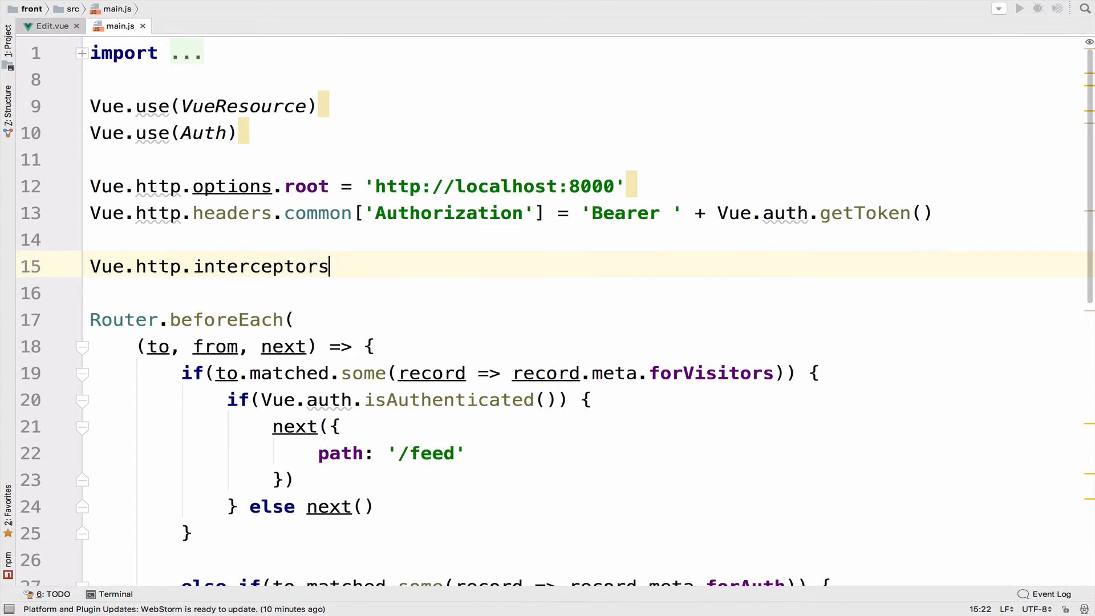
text(.push()
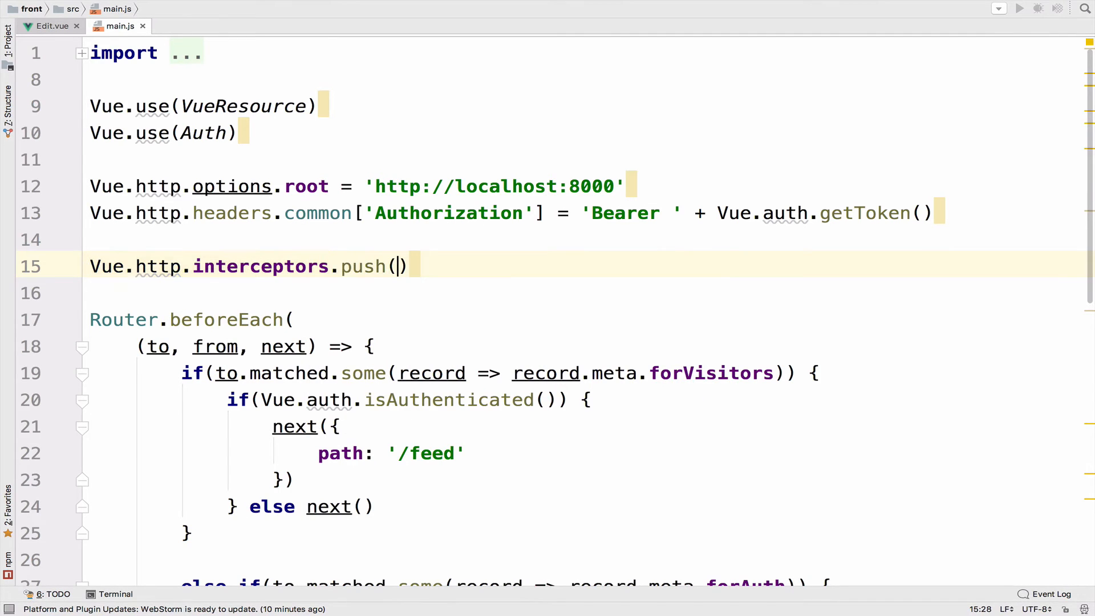
text((reques)
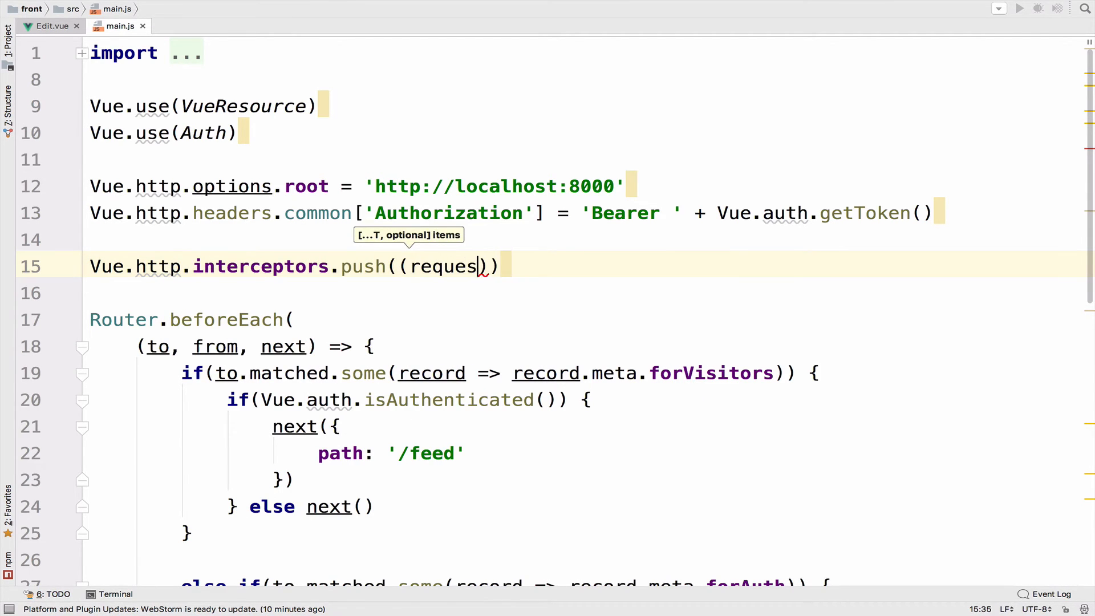
text(t, next)
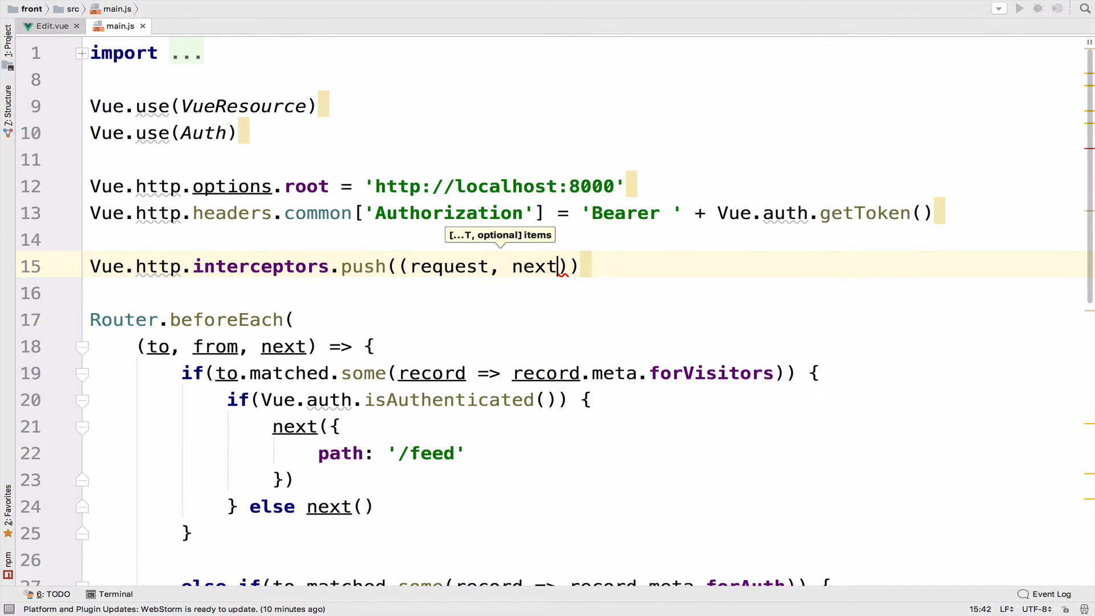
text(=> {)
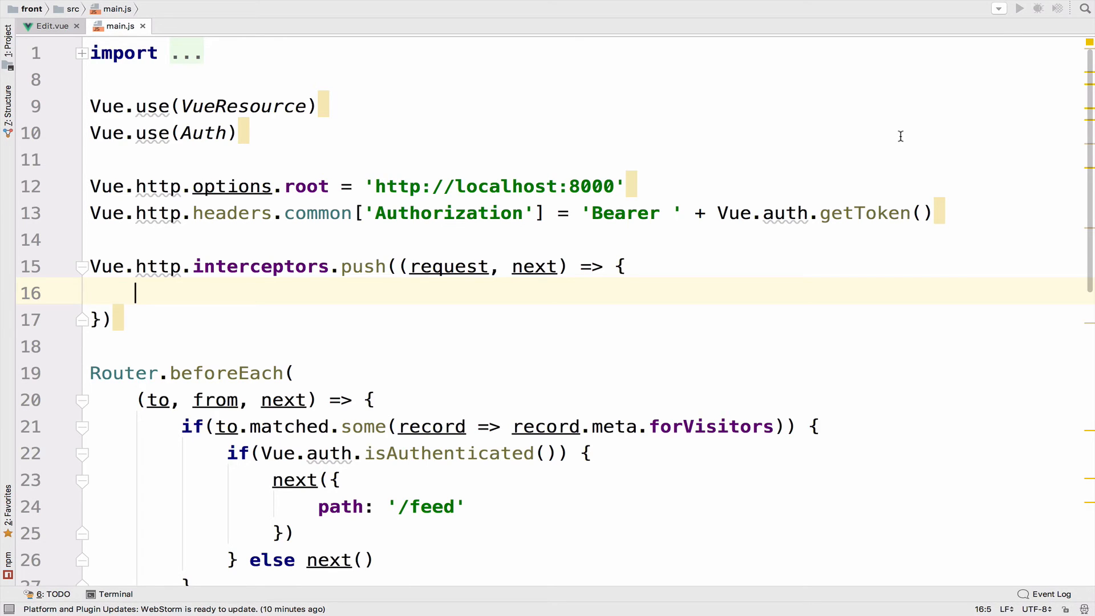
text(next())
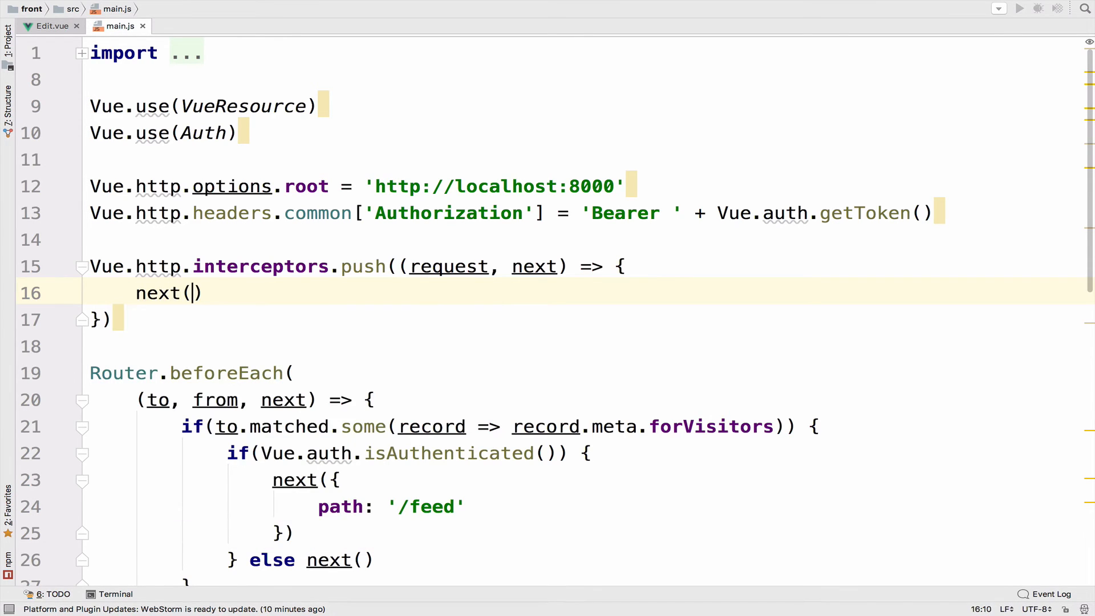
text(response => {)
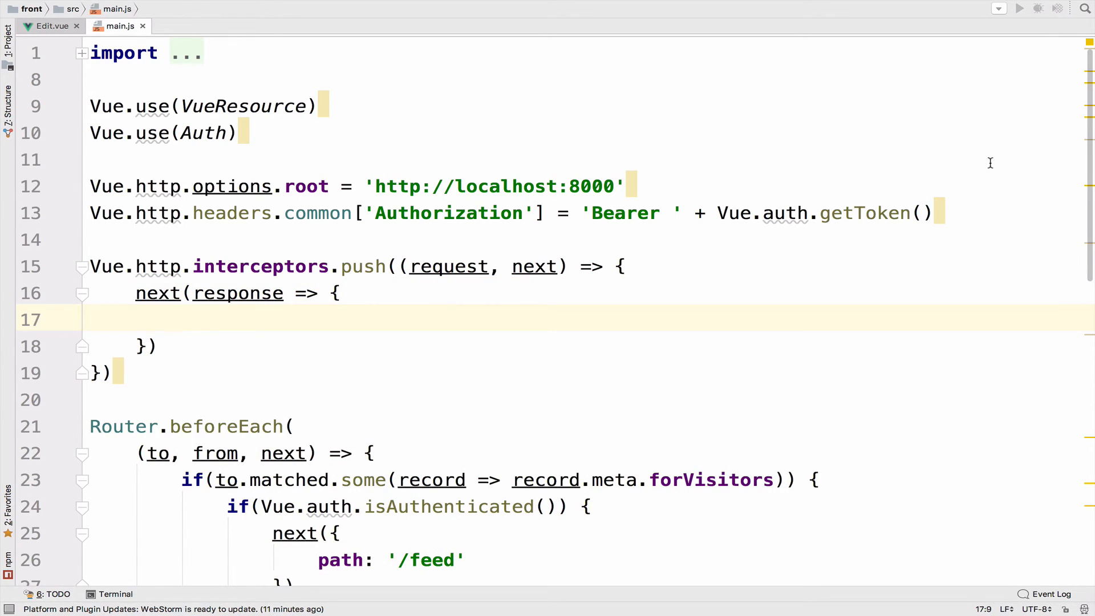
click(207, 333)
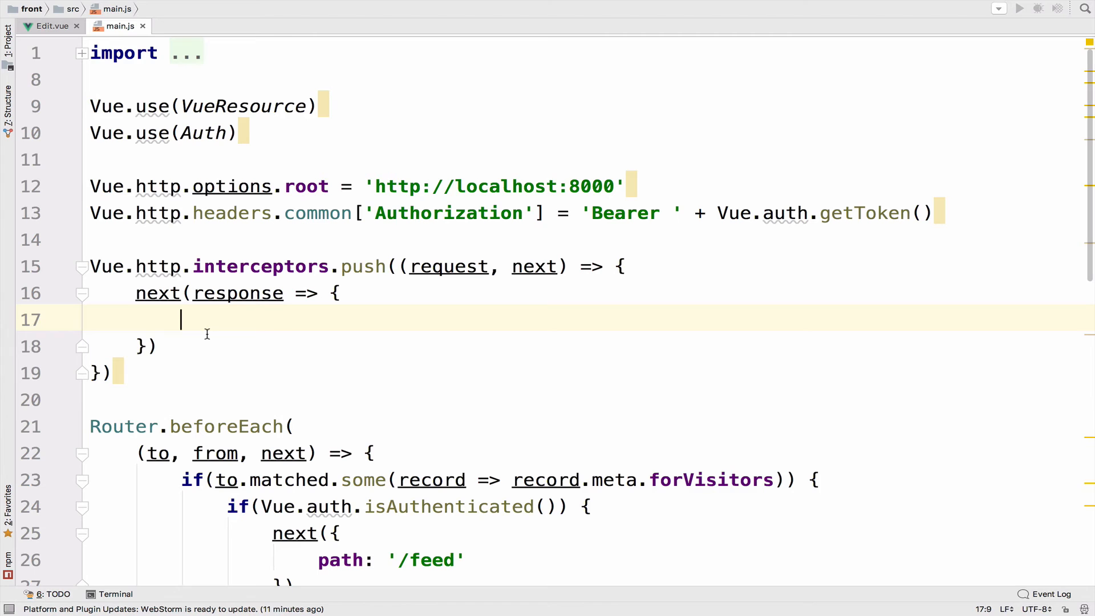
Add an if(response.status == 404) branch alerting with the server's error text.
text(if)
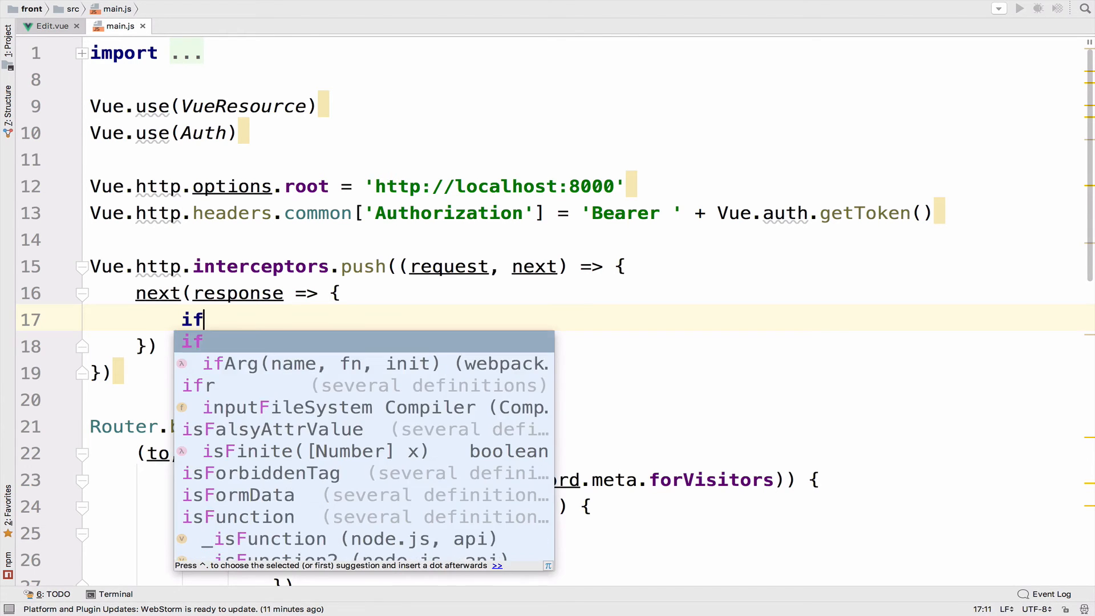
text((response.s)
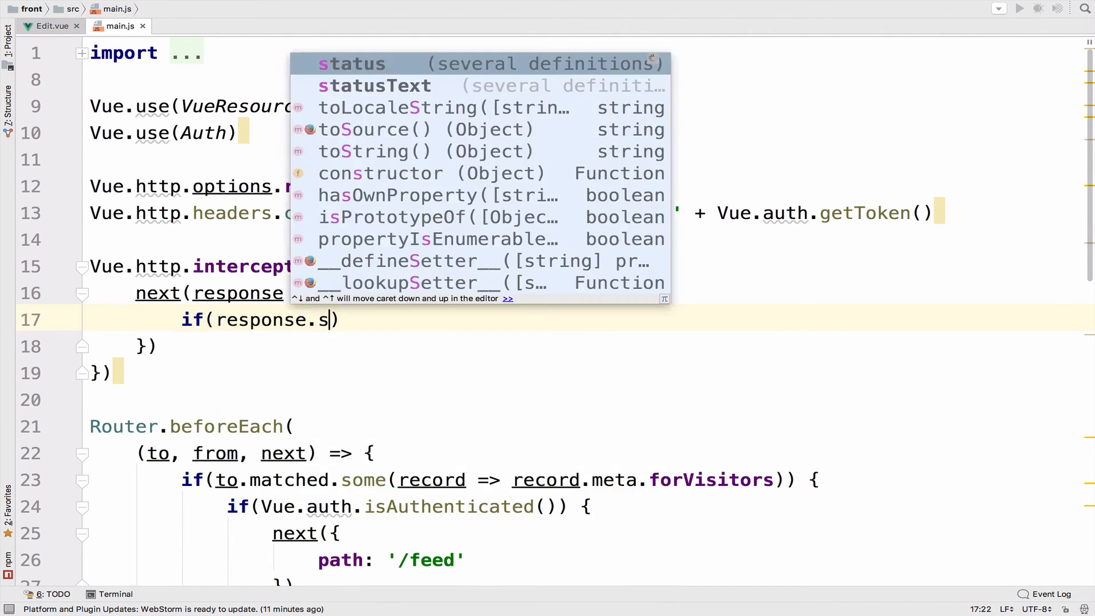
text(tatus == 404)
text(swal(response.status.toString(), response.body.error, "error)
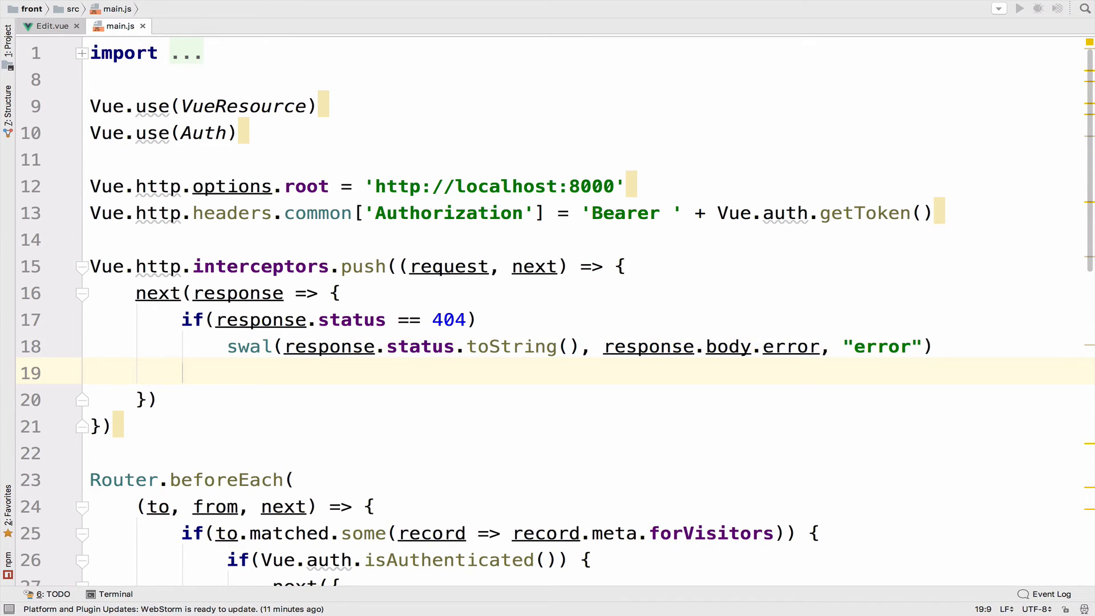
Add else if(response.status == 500) alerting 'We are experiencing a problem in our servers!'.
text(else if(r)
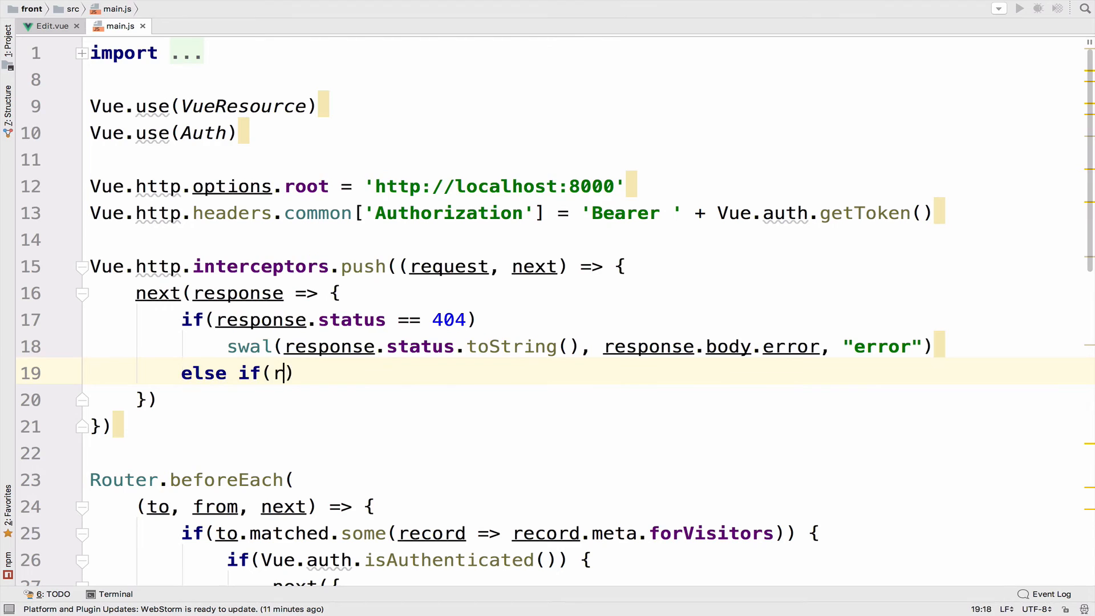
text(esponse.status)
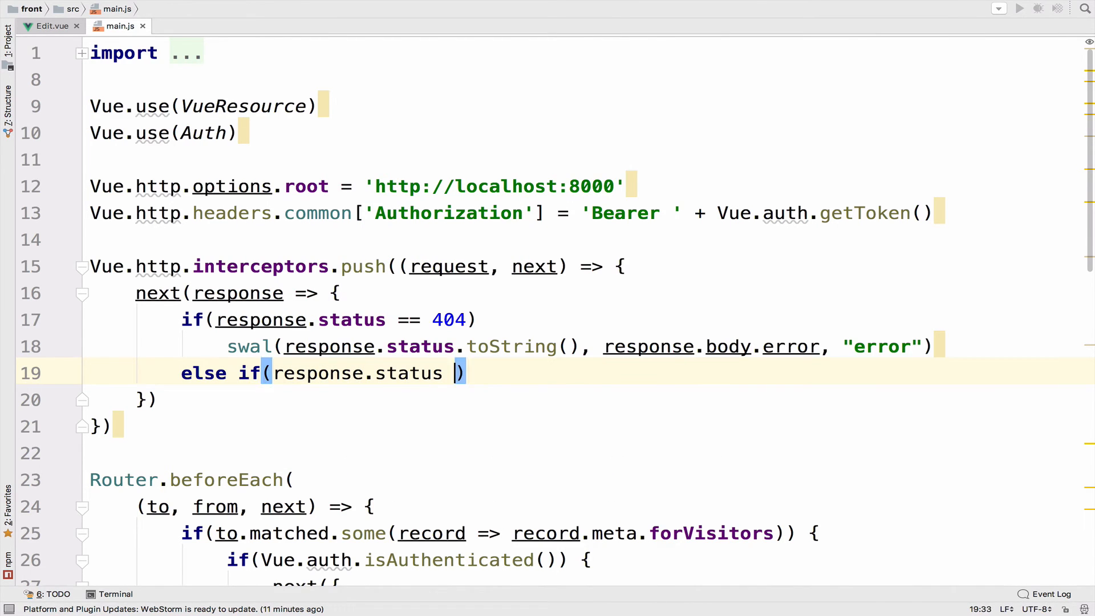
text(== 5)
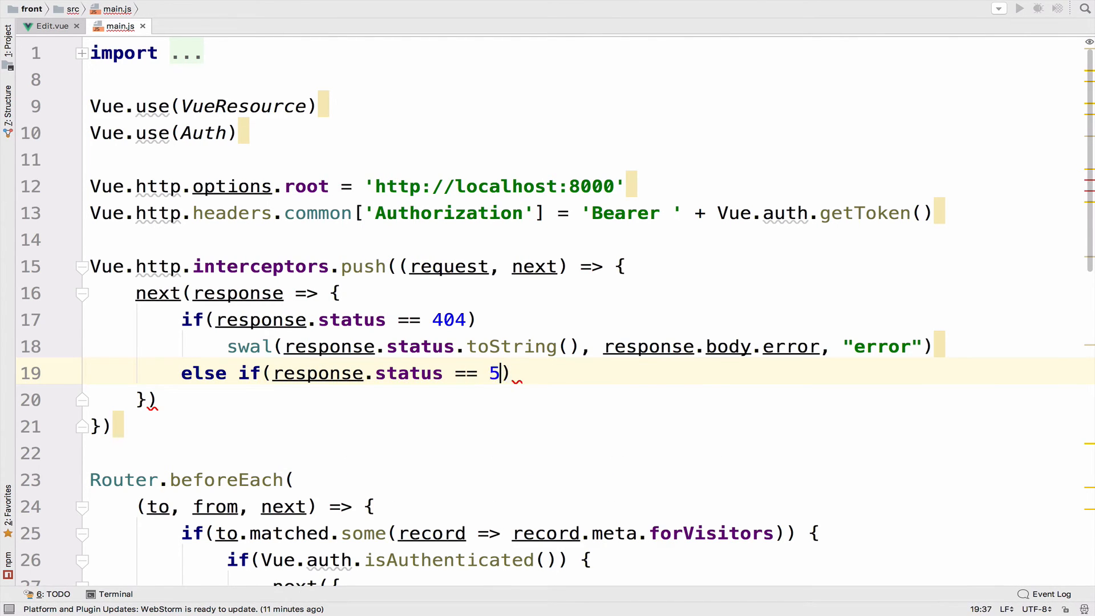
text(00)
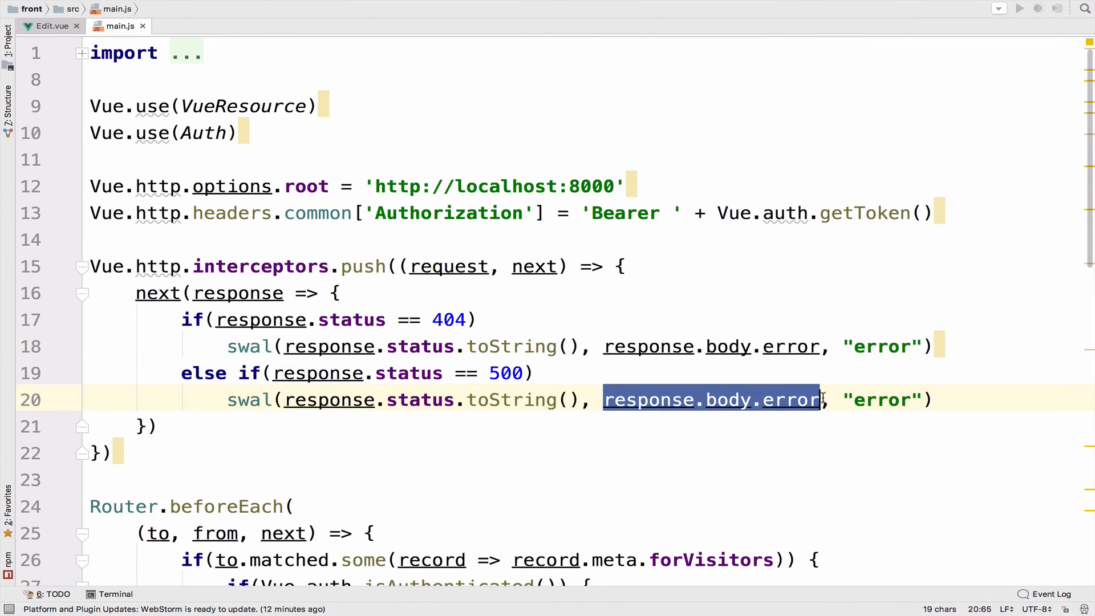
text(")
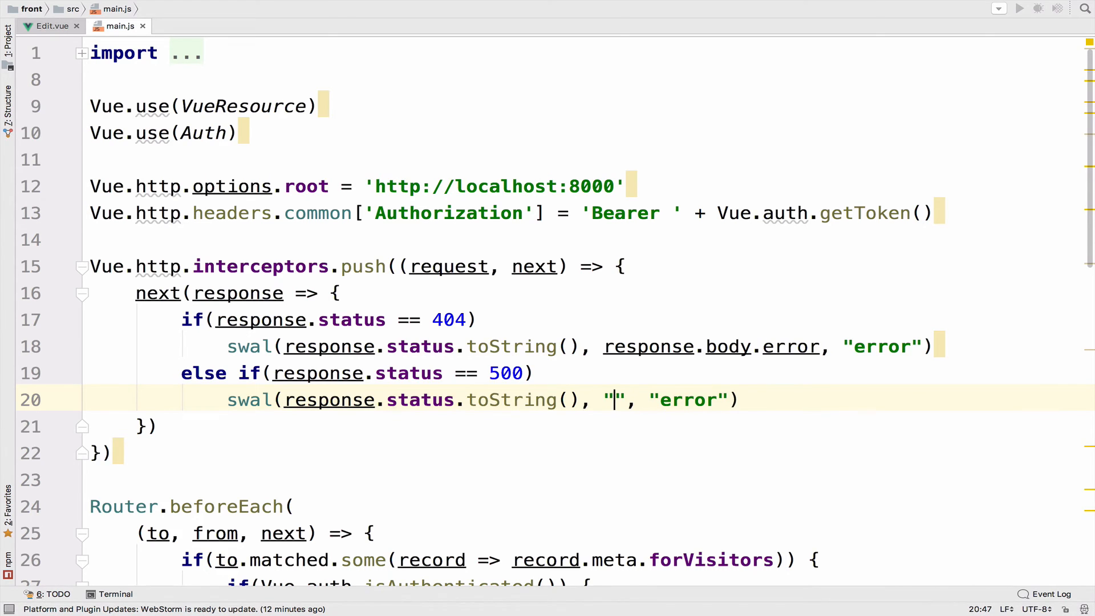
text(We are exper)
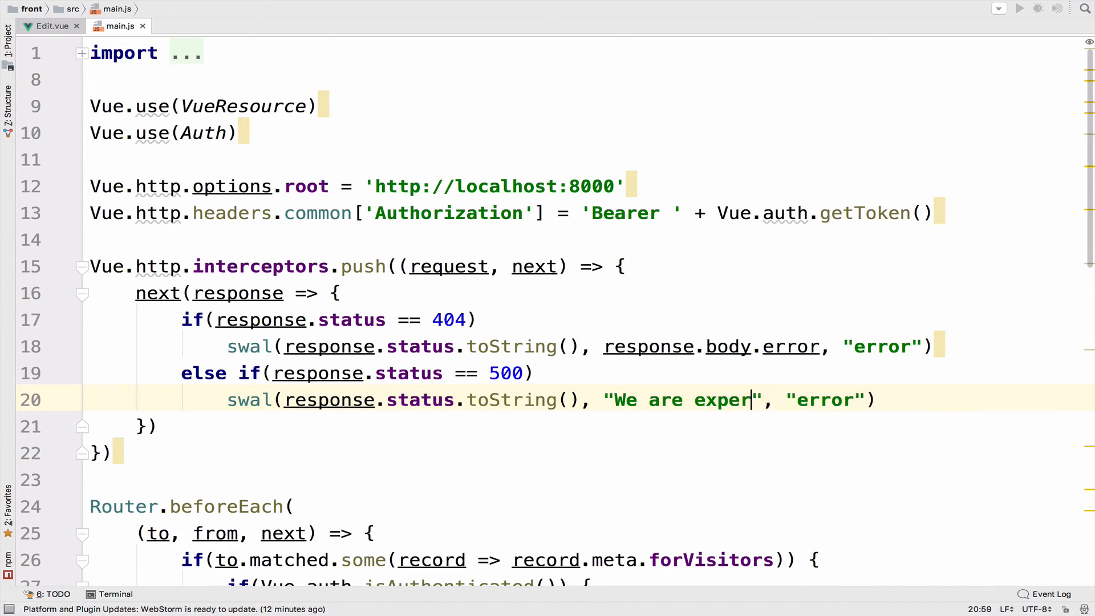
text(iencing a problem in our servers)
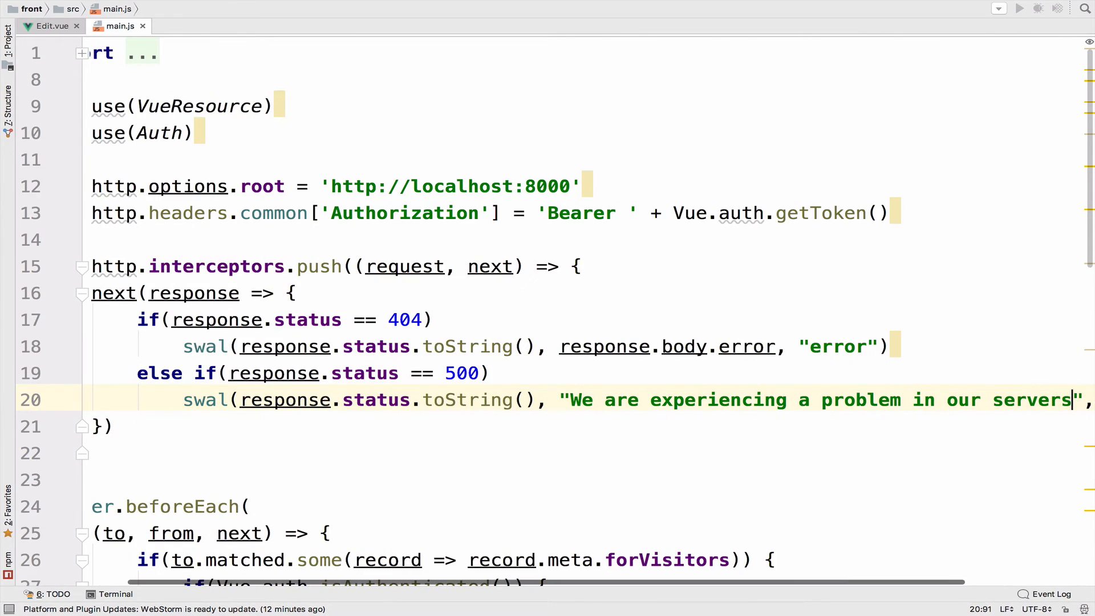
text(!)
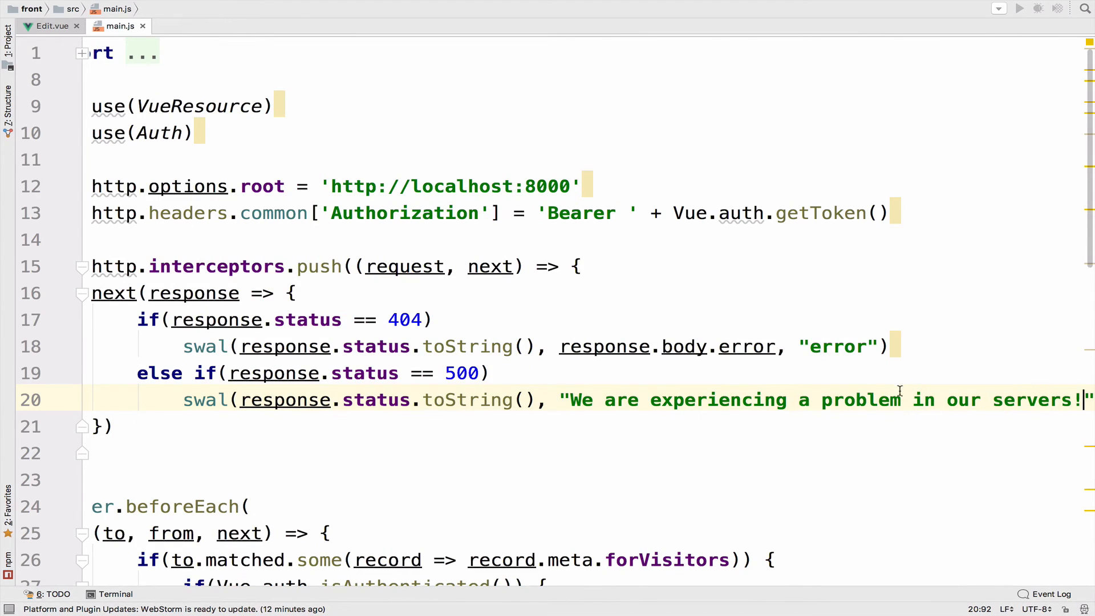
mouse_move(544, 436)
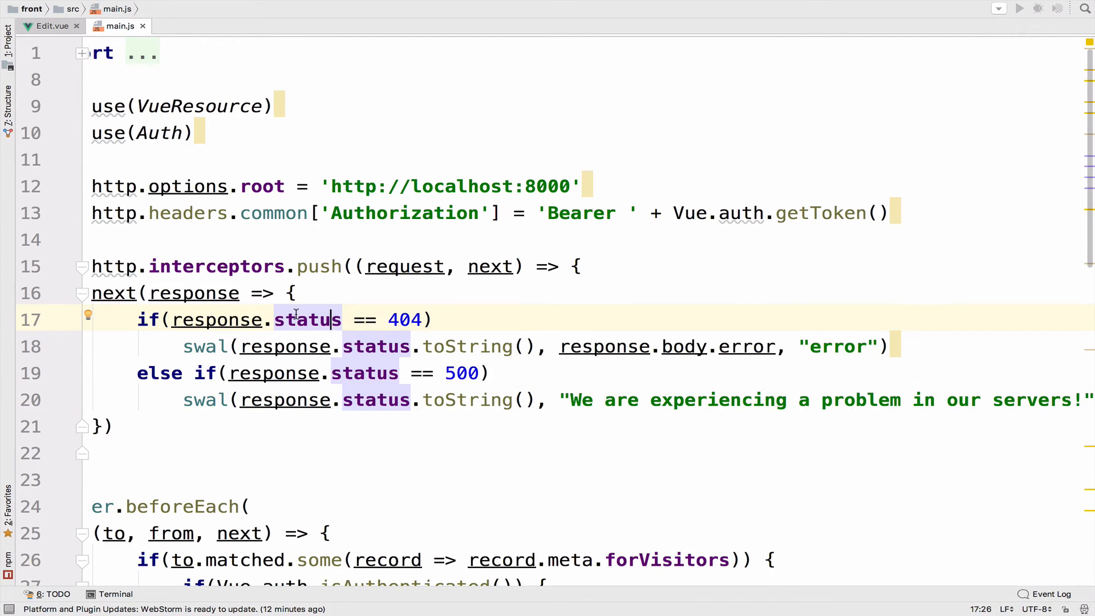
mouse_move(285, 372)
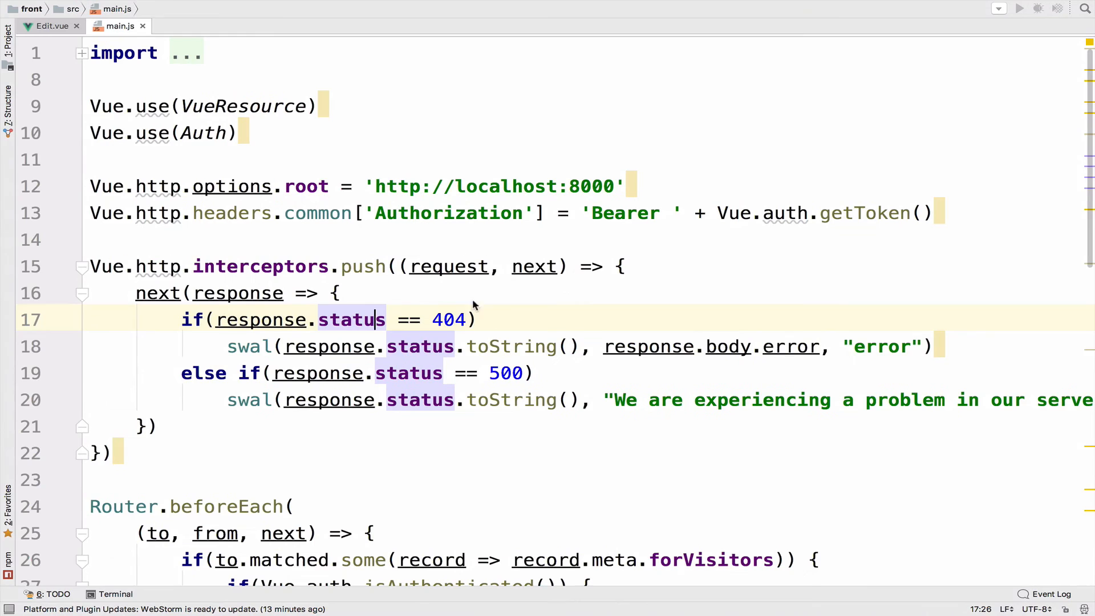
click(143, 451)
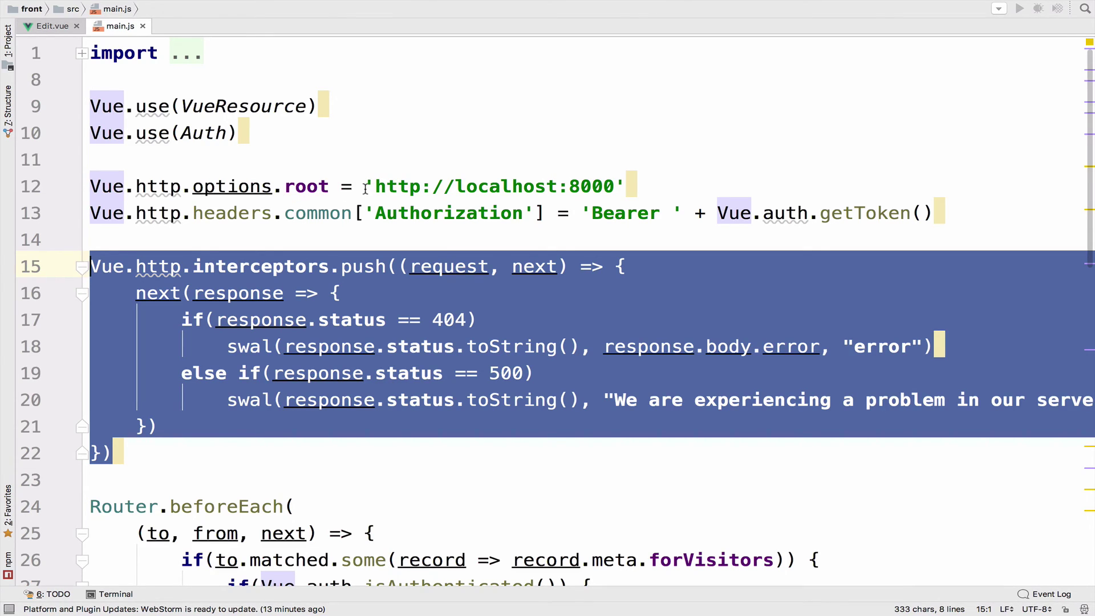
mouse_move(251, 92)
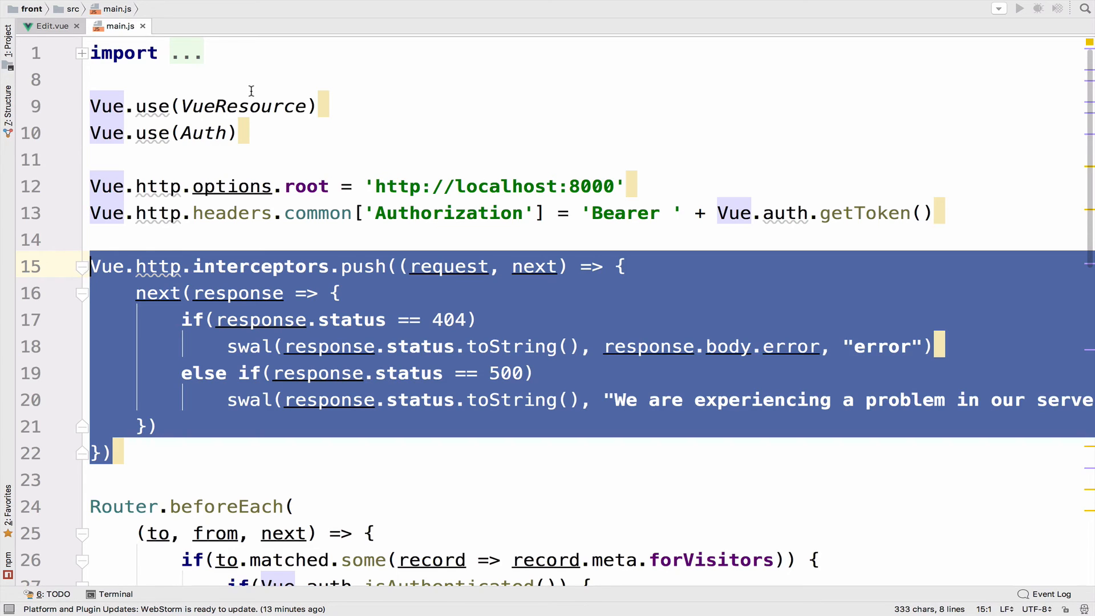
click(50, 26)
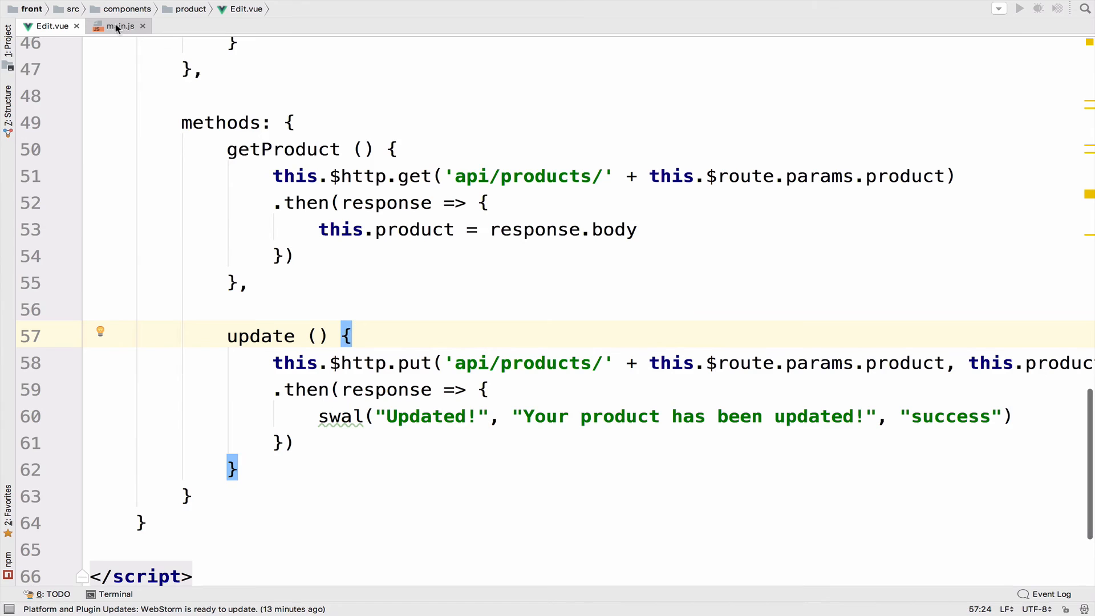
click(120, 26)
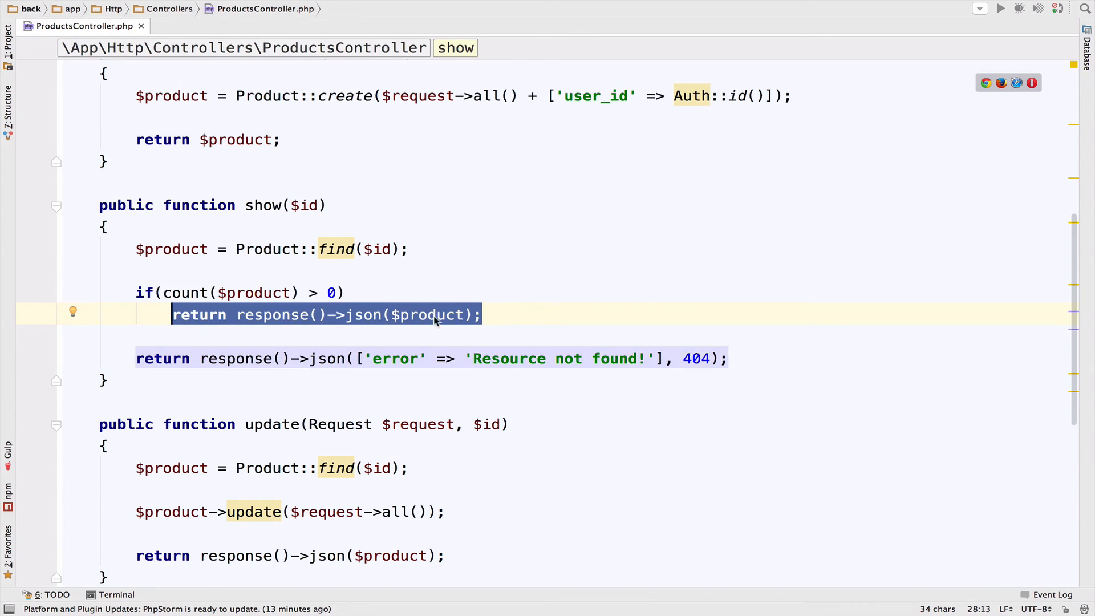
double_click(425, 314)
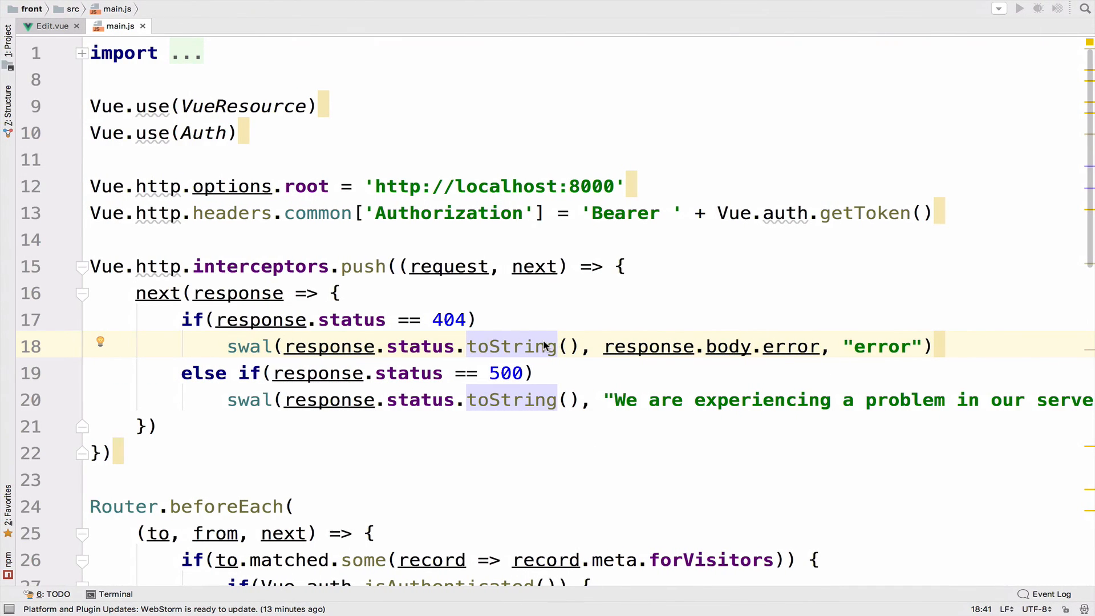
Replace the 404 swal call with the placeholder note 'redirect 404 route'.
double_click(419, 347)
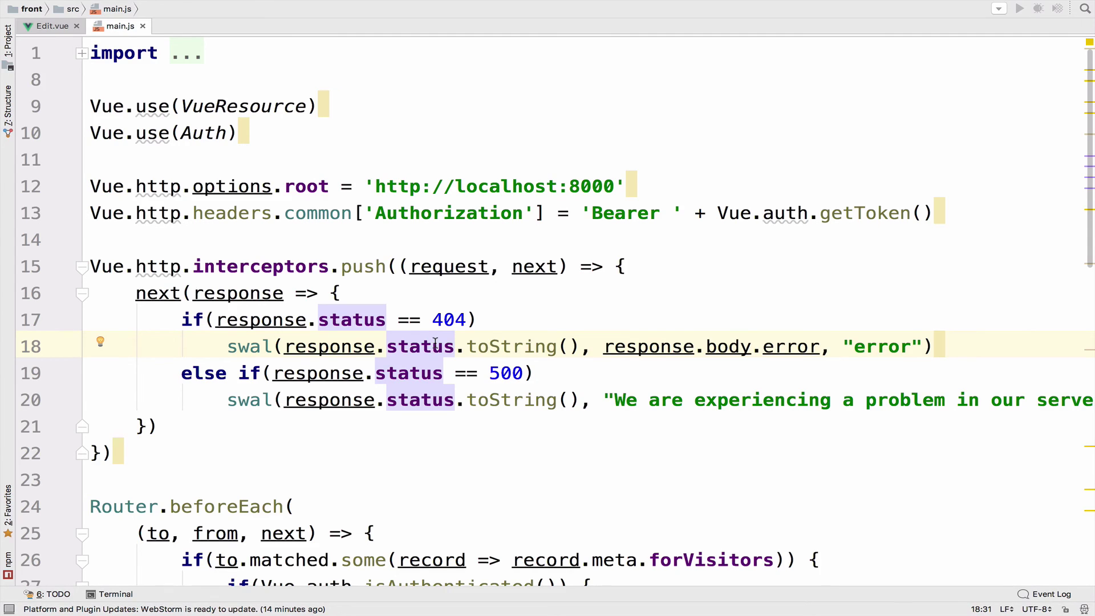
text(r)
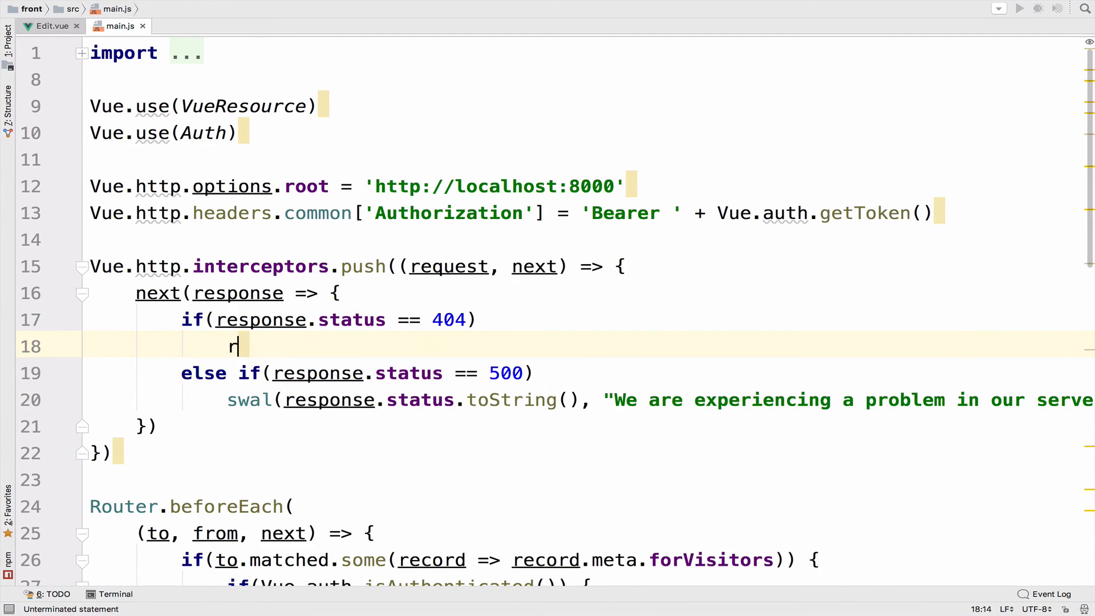
text(edirect)
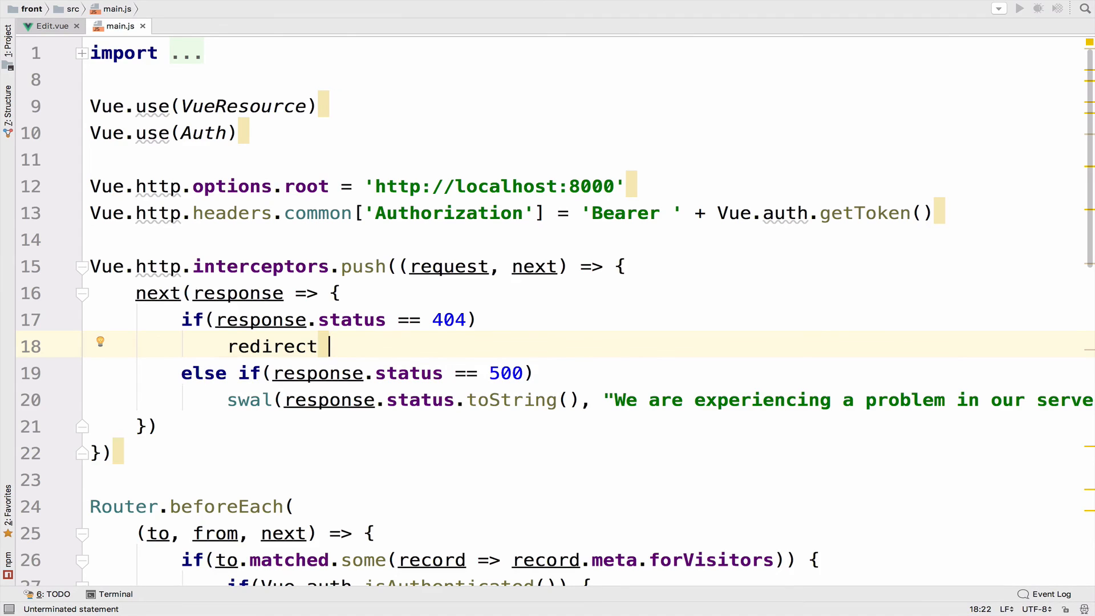
text(404)
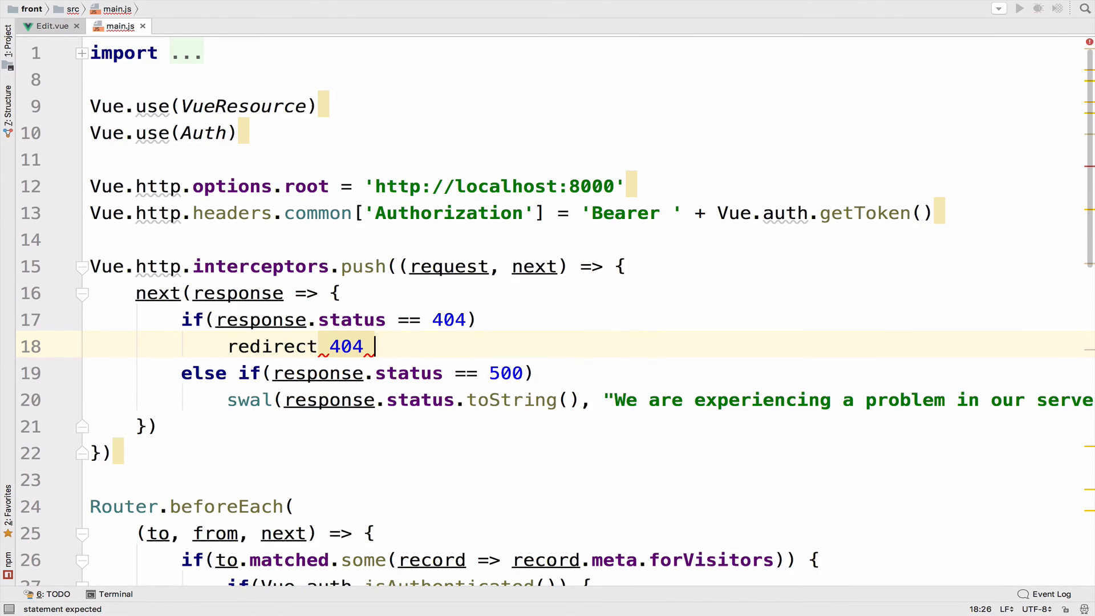
text(route)
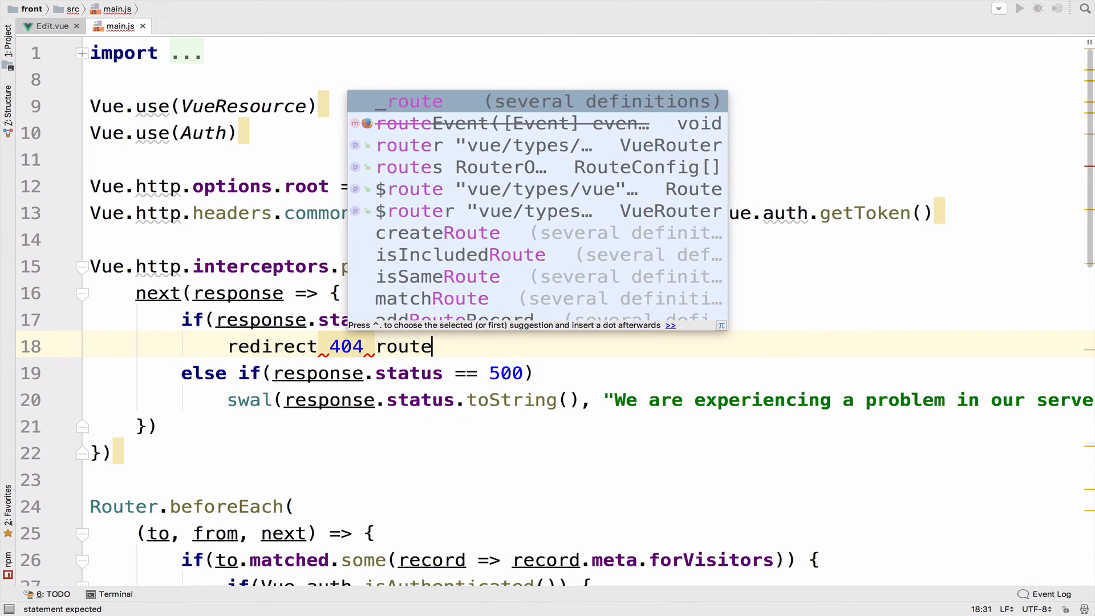
key(Escape)
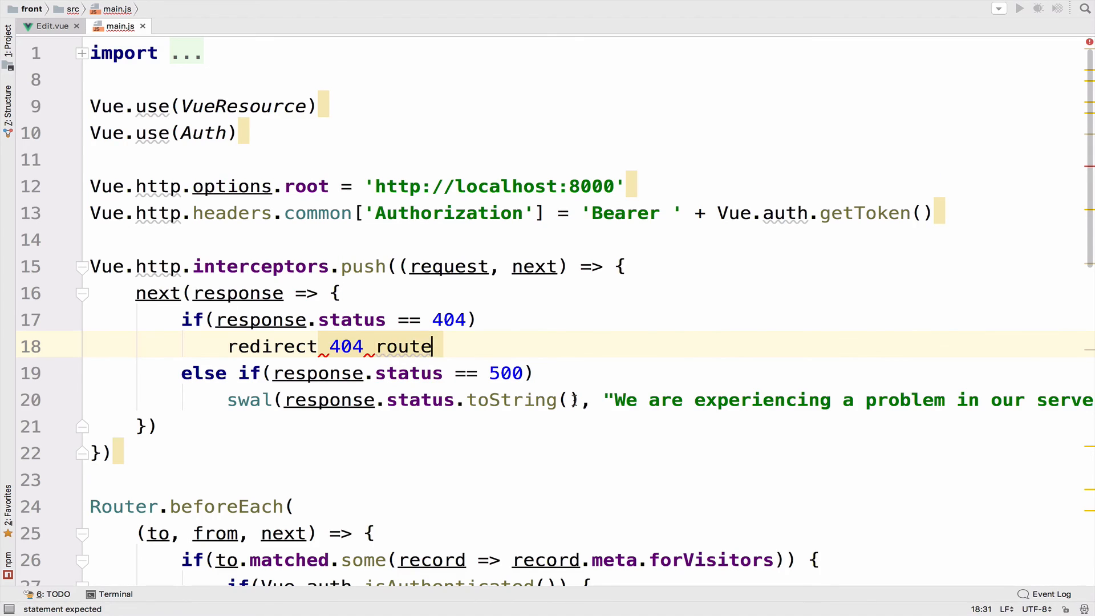